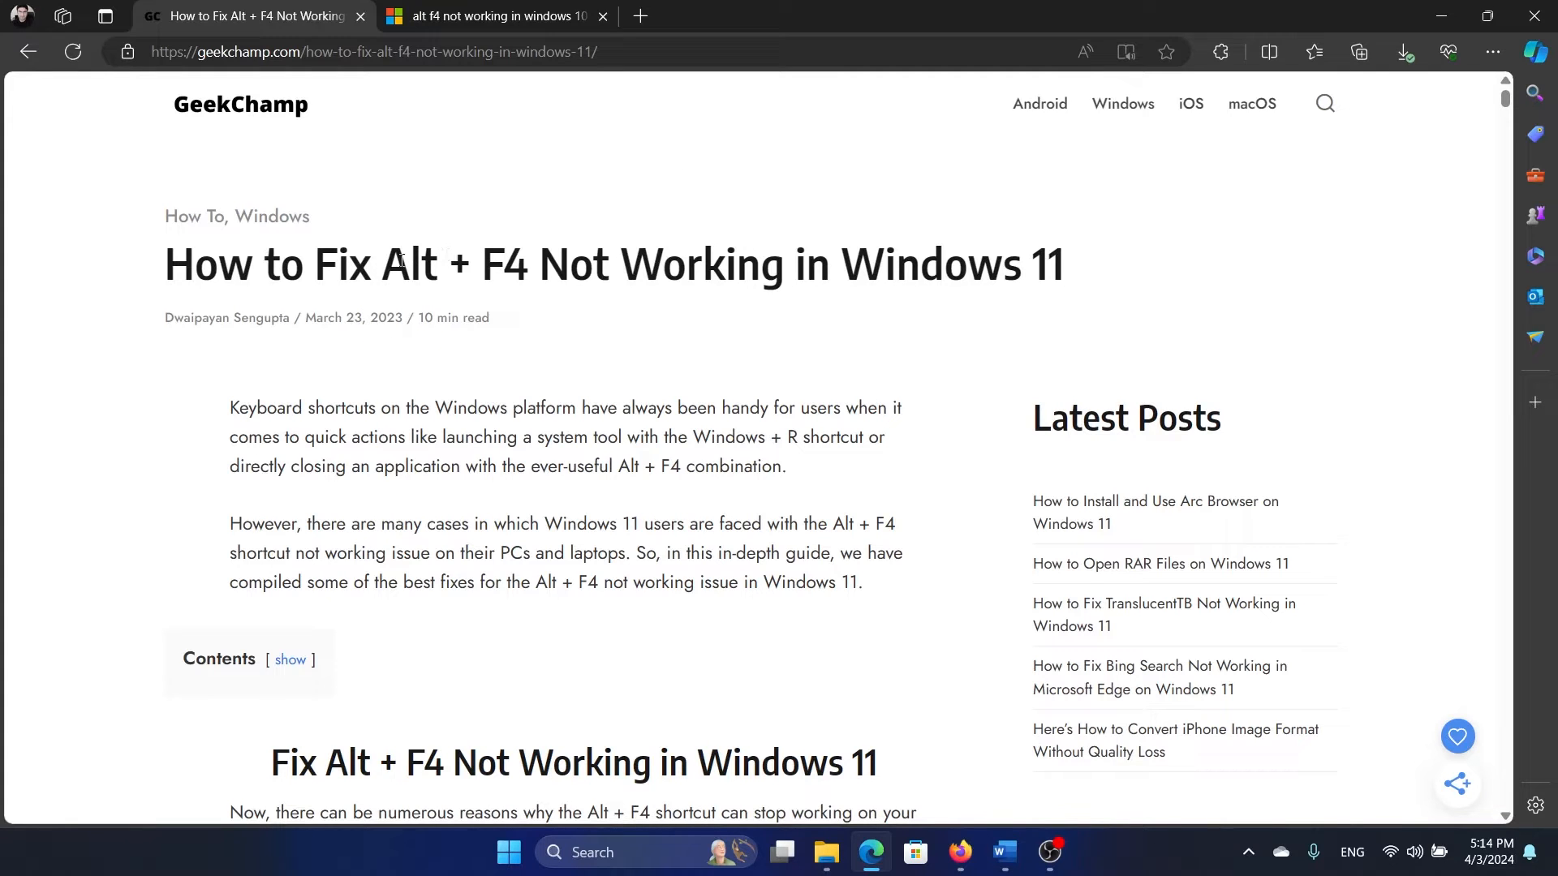
Step: Bring up the Word checklist listing the four keyboard fixes
double_click(580, 264)
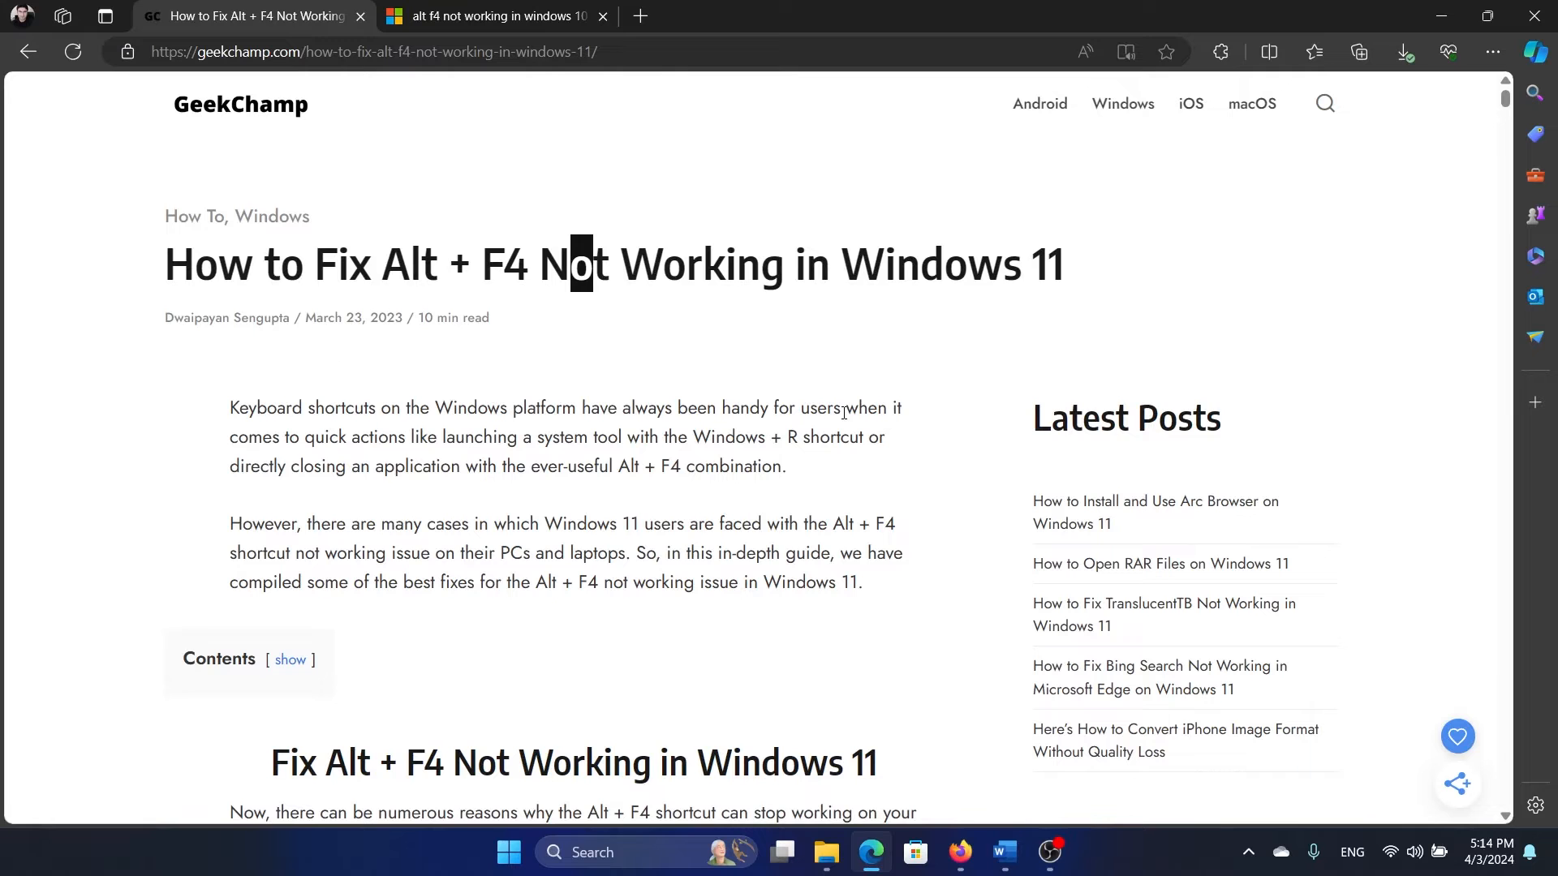
scroll("down", 3)
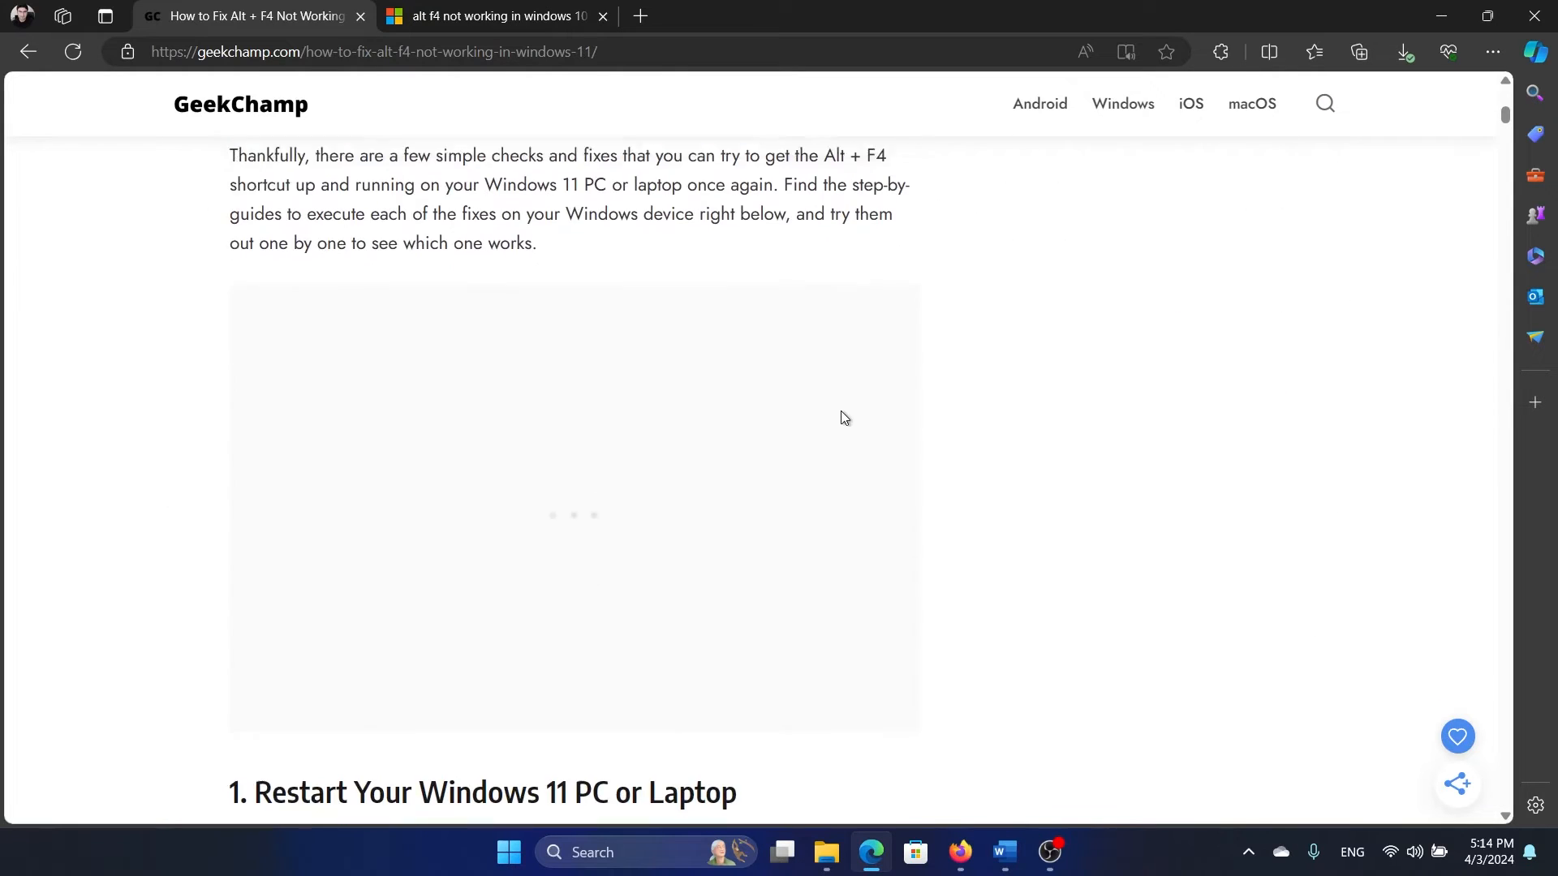
left_click(1002, 860)
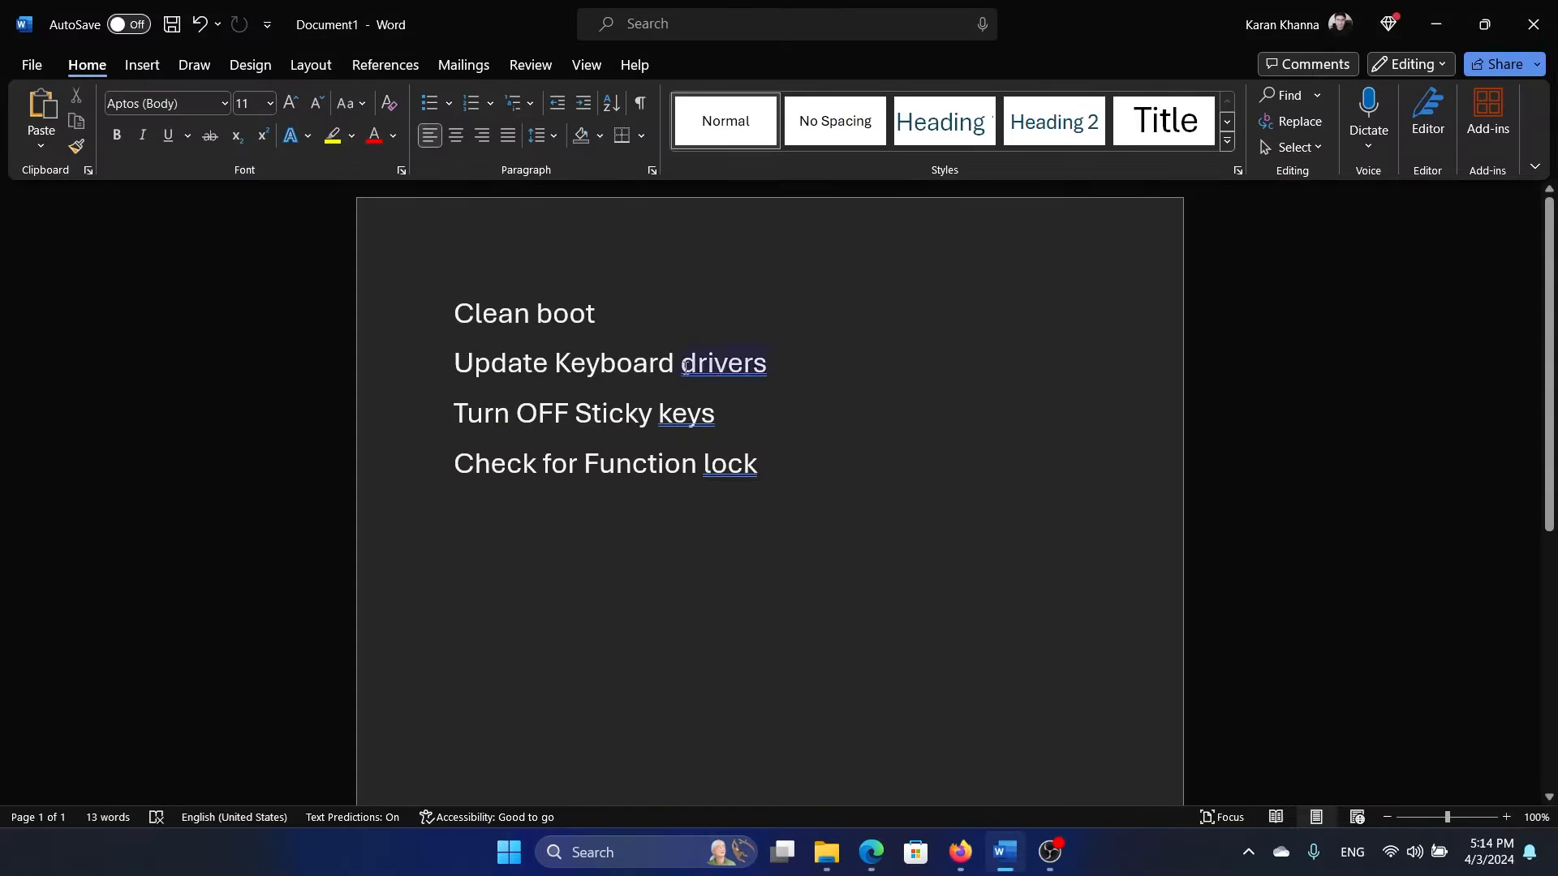
double_click(524, 313)
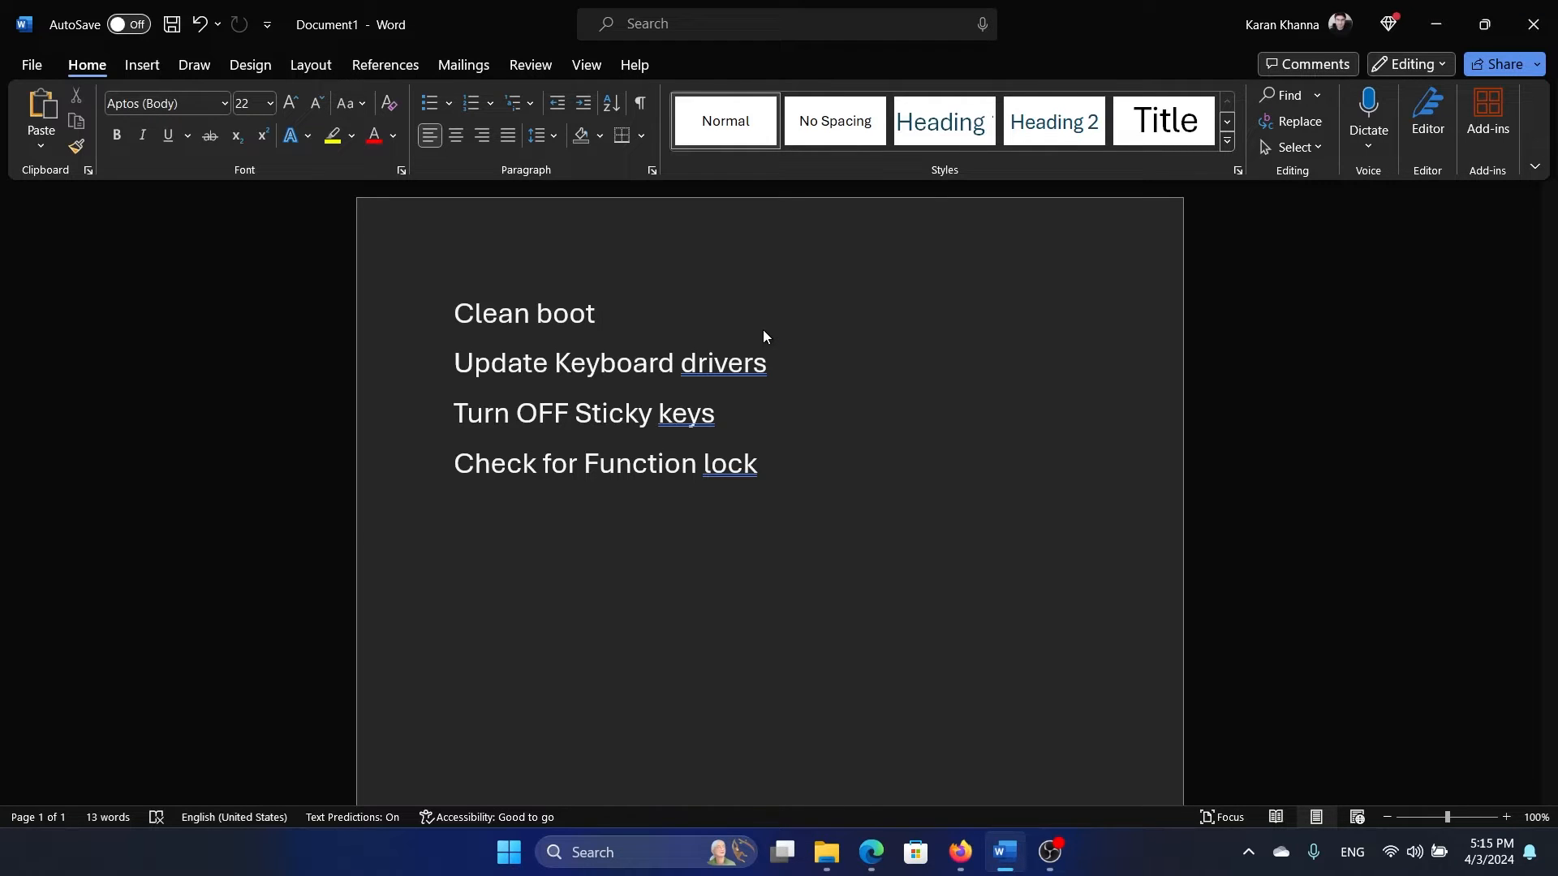
left_click(600, 313)
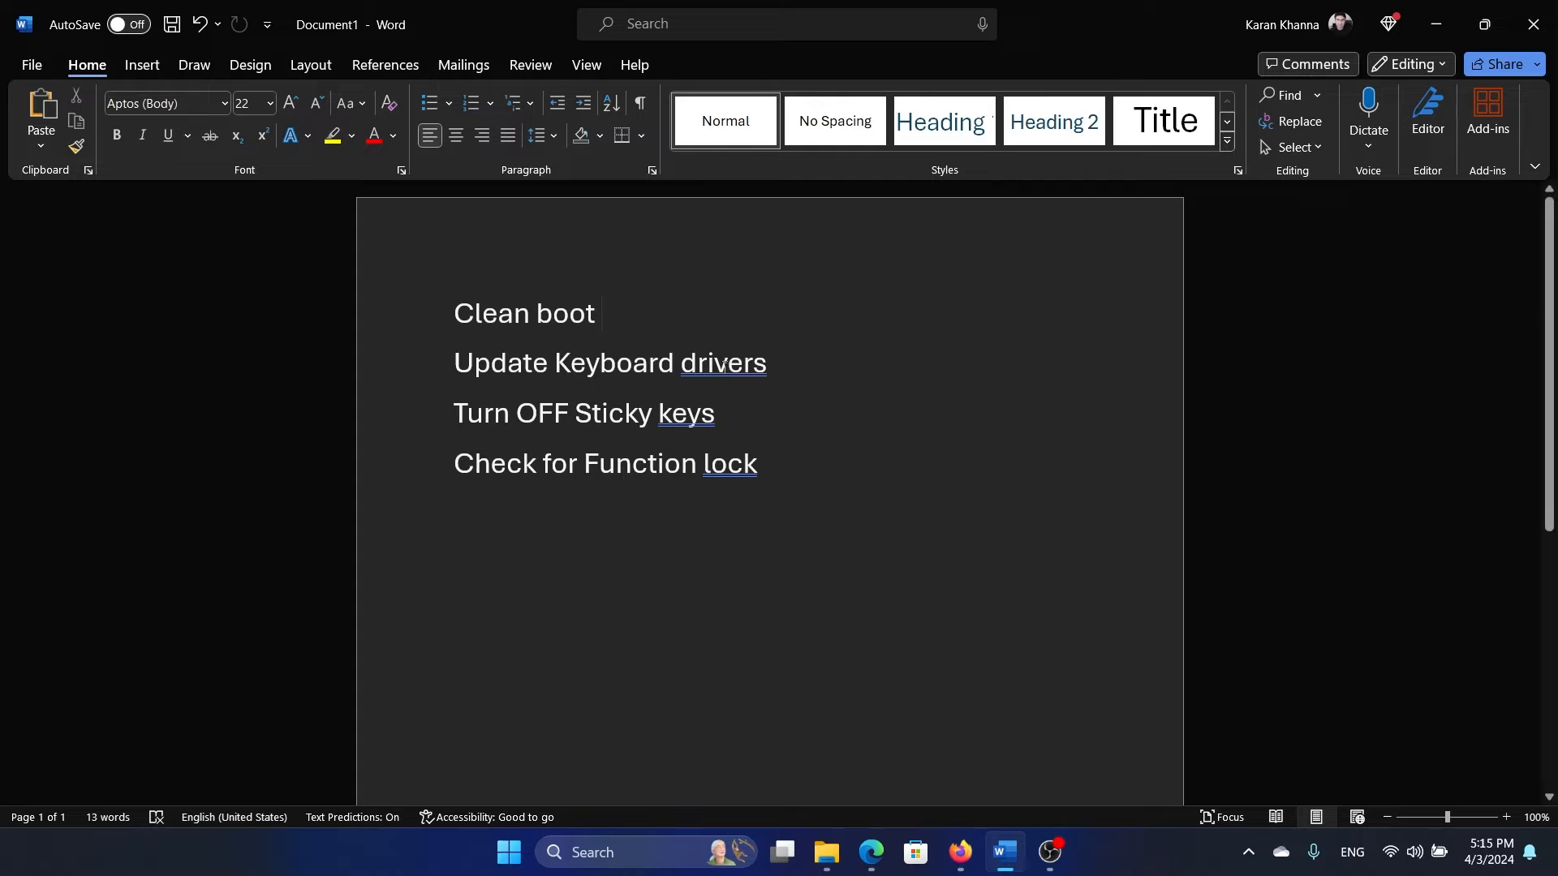
Step: Search Windows for 'system Configuration'
left_click(646, 852)
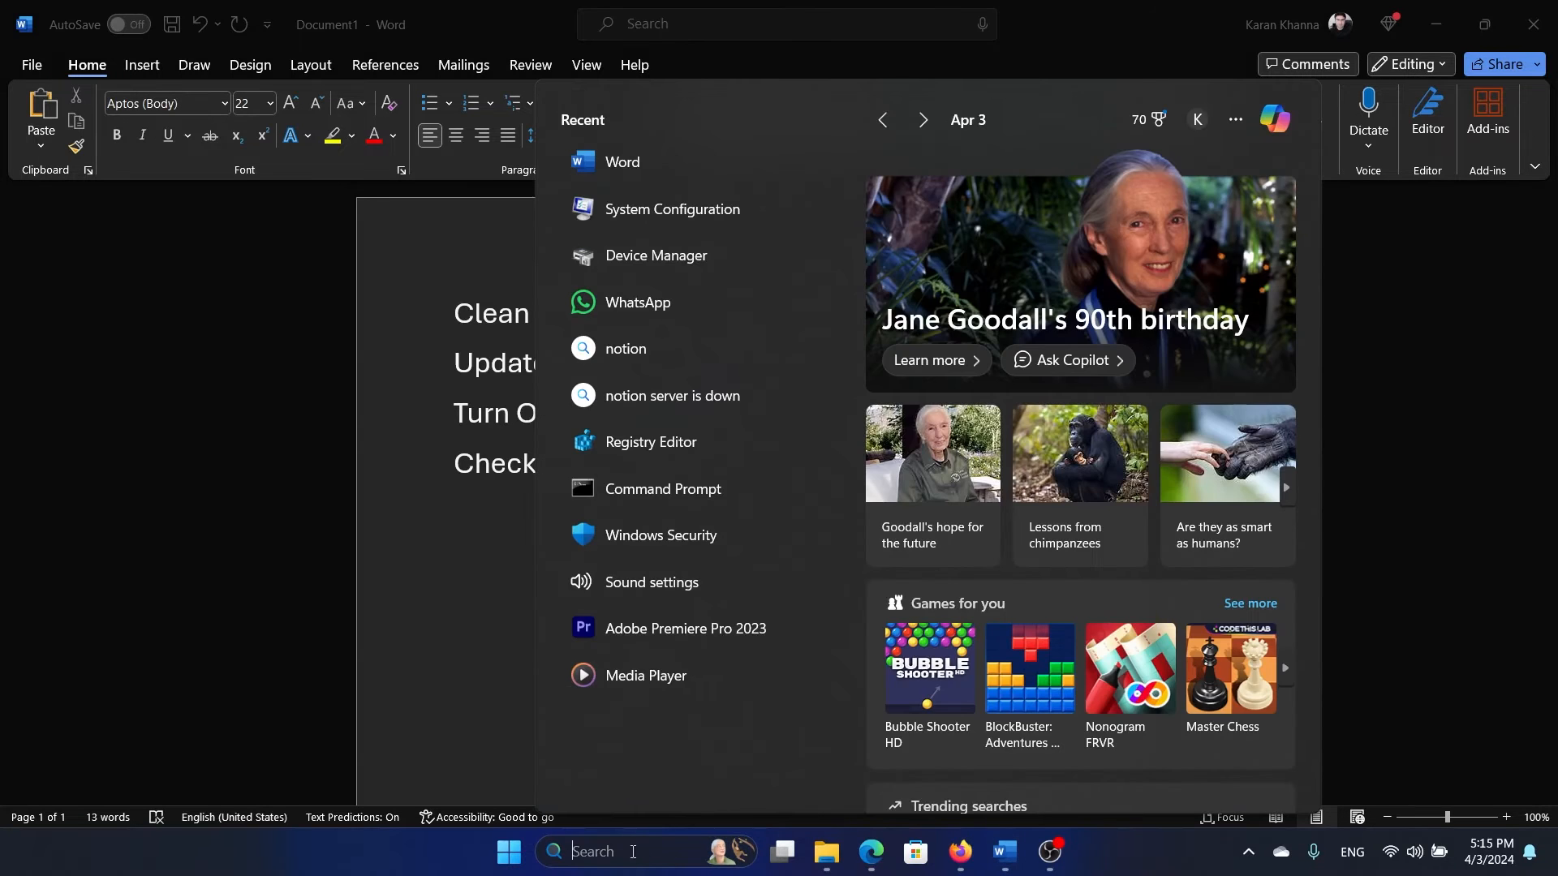
type("system Configuration")
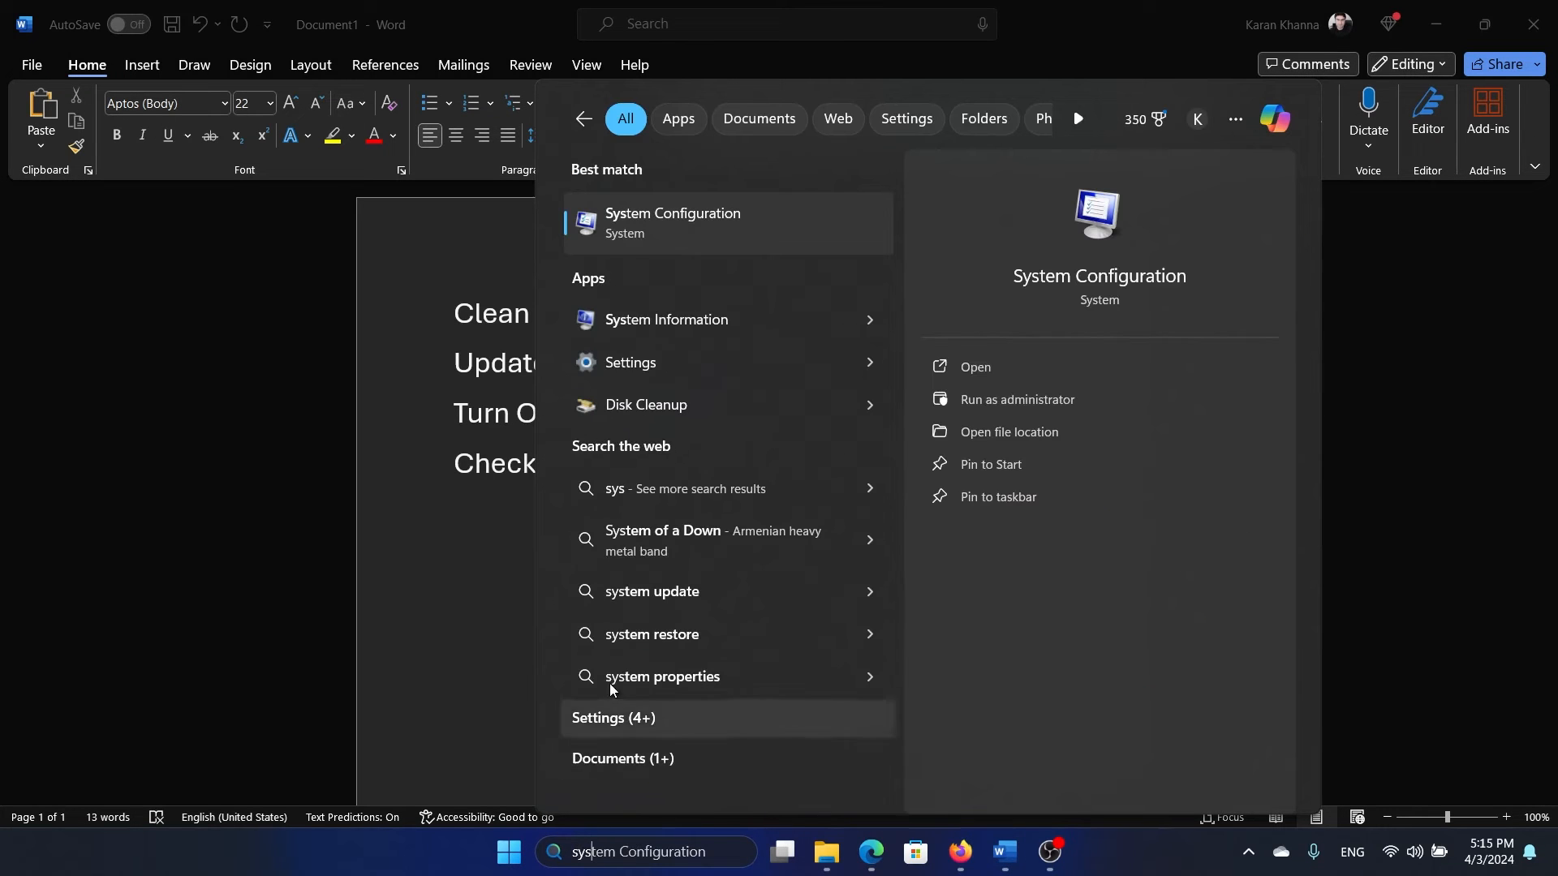
Step: In System Configuration Services, hide Microsoft services and disable all remaining ones
left_click(975, 366)
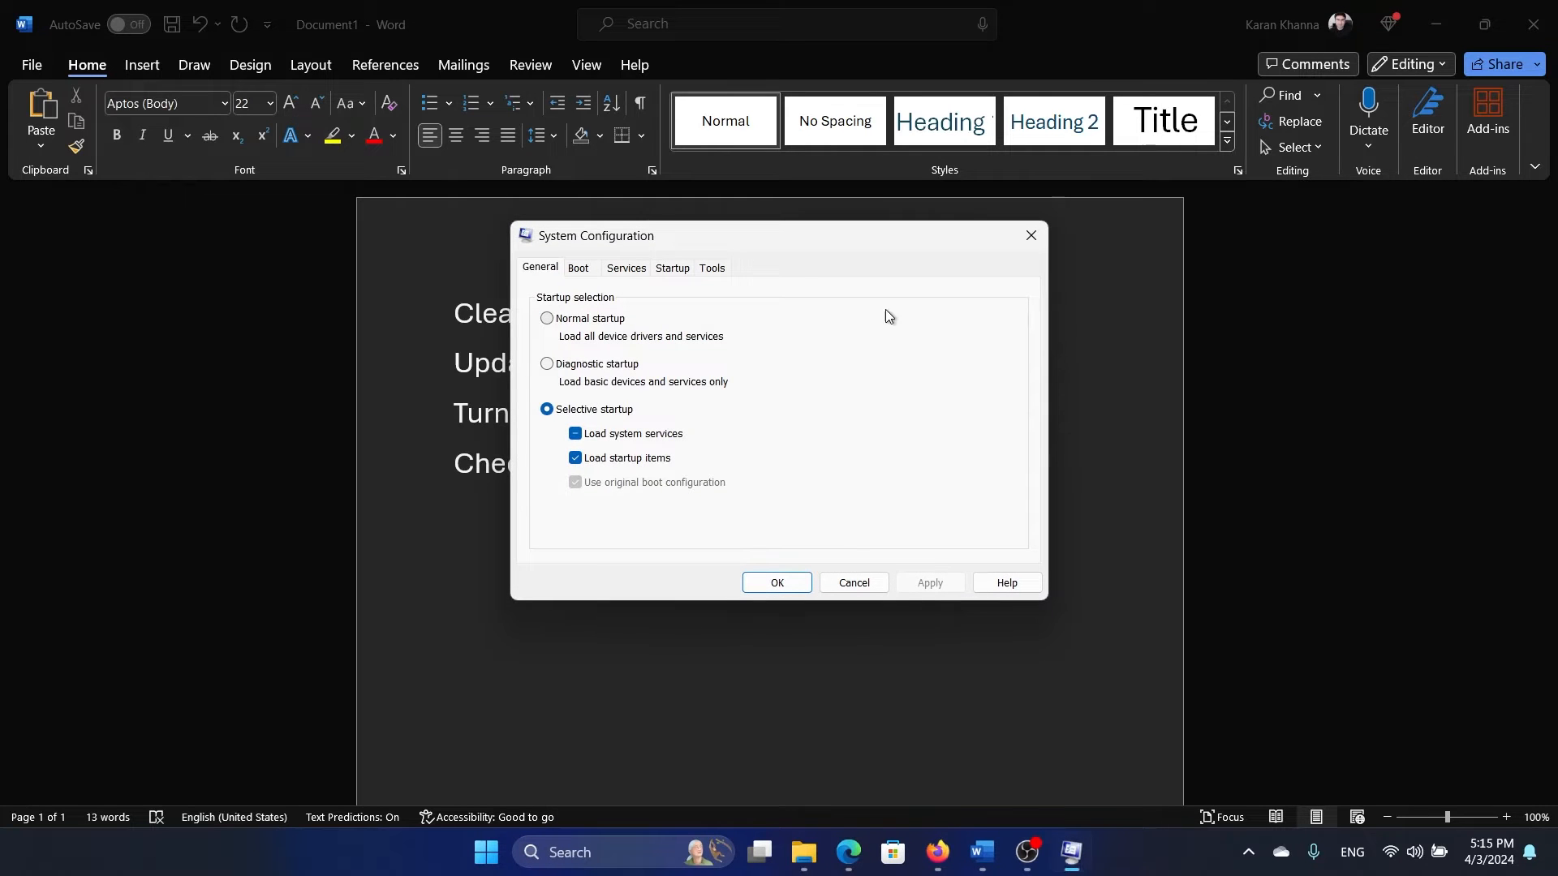
left_click(624, 267)
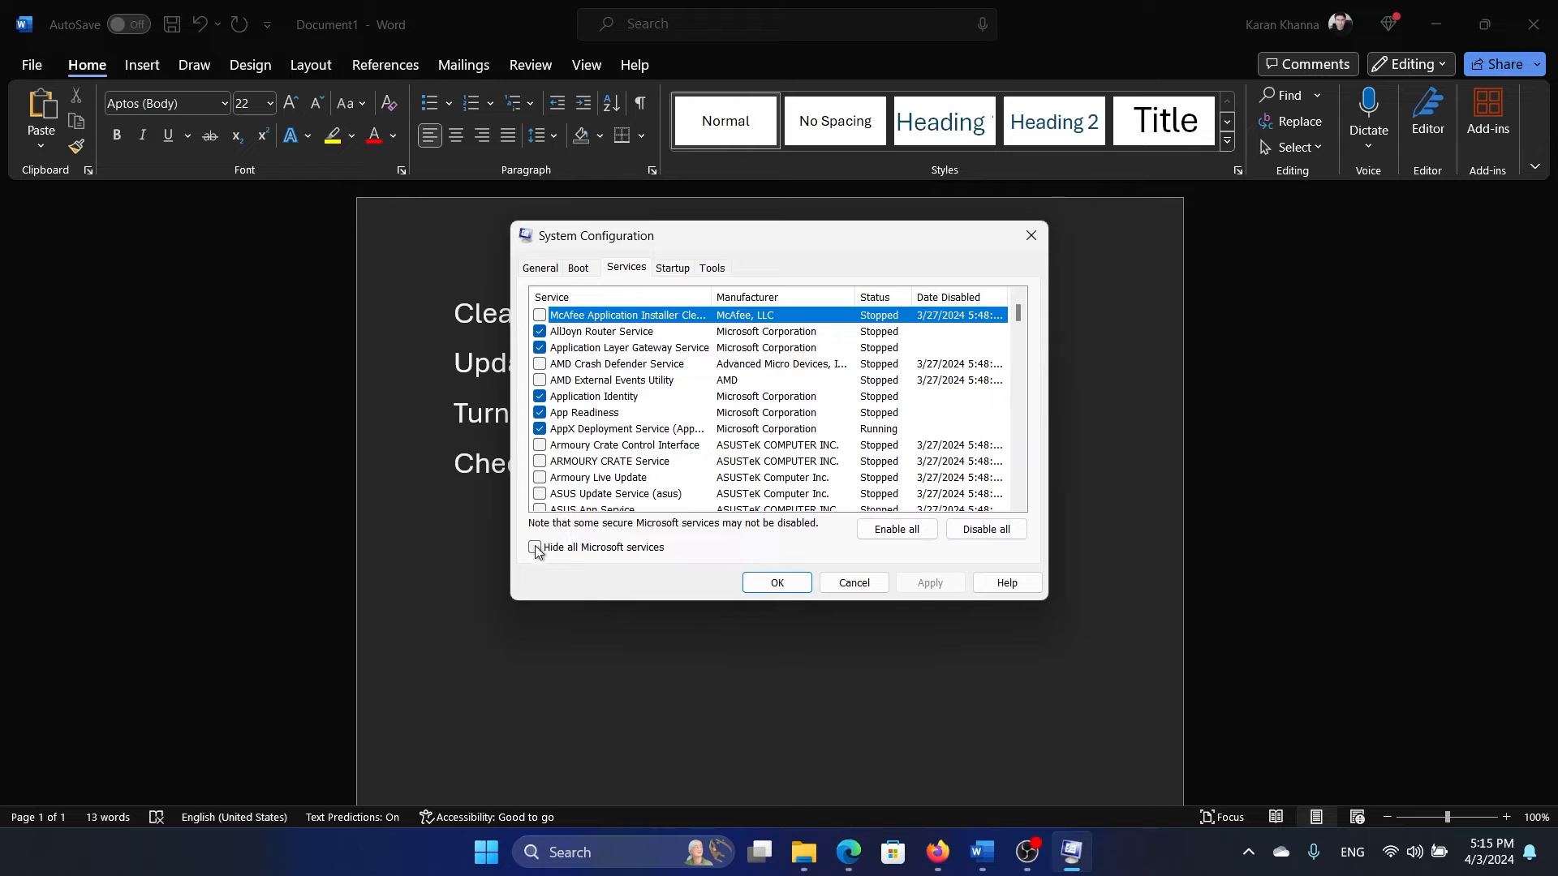
left_click(534, 546)
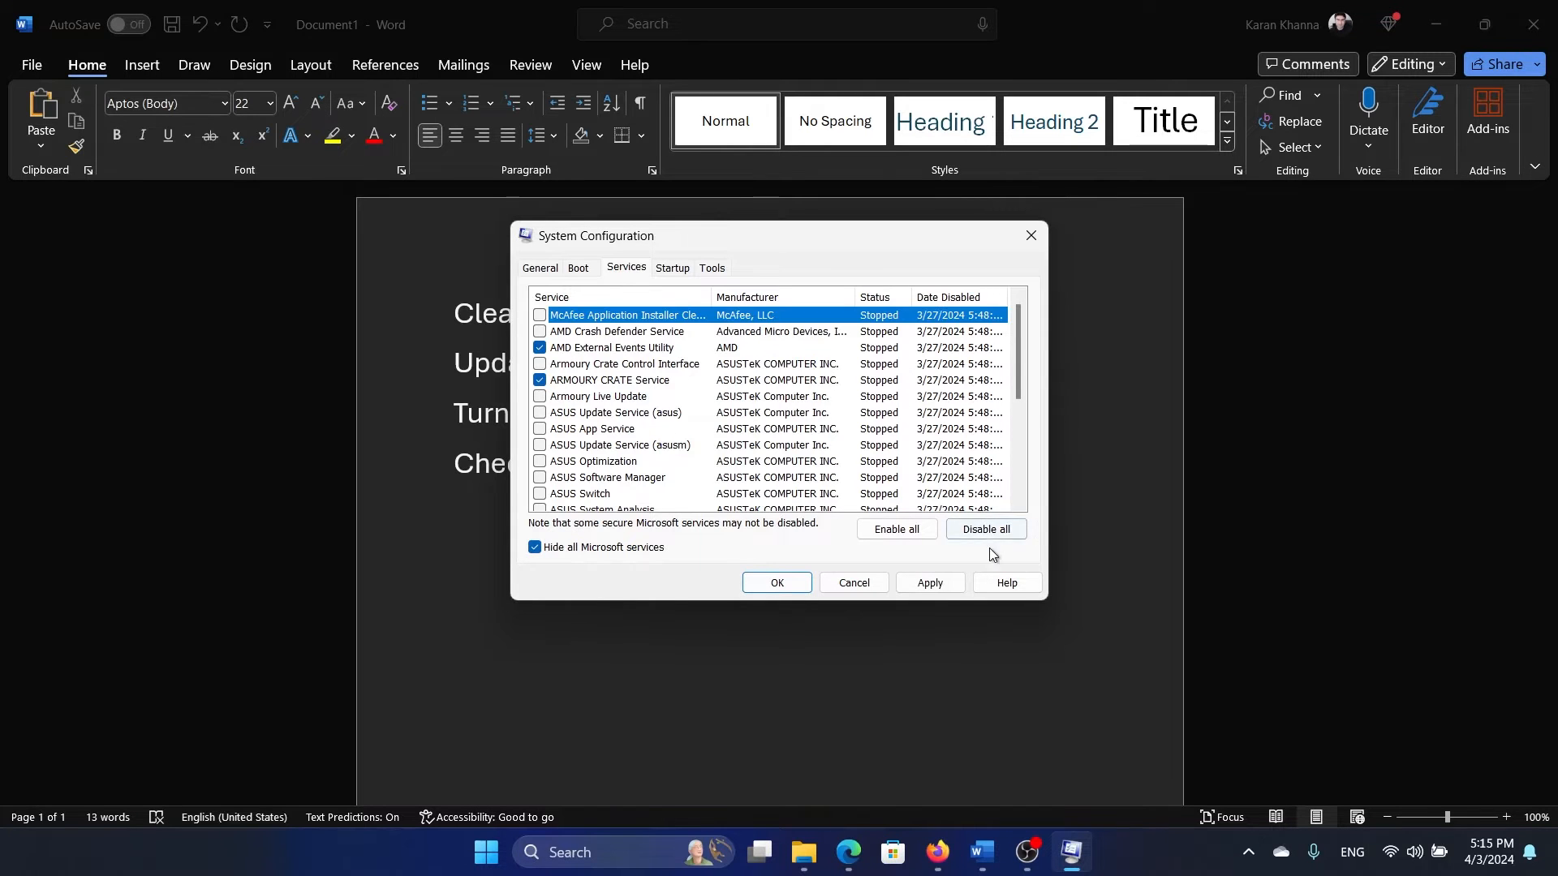
left_click(985, 528)
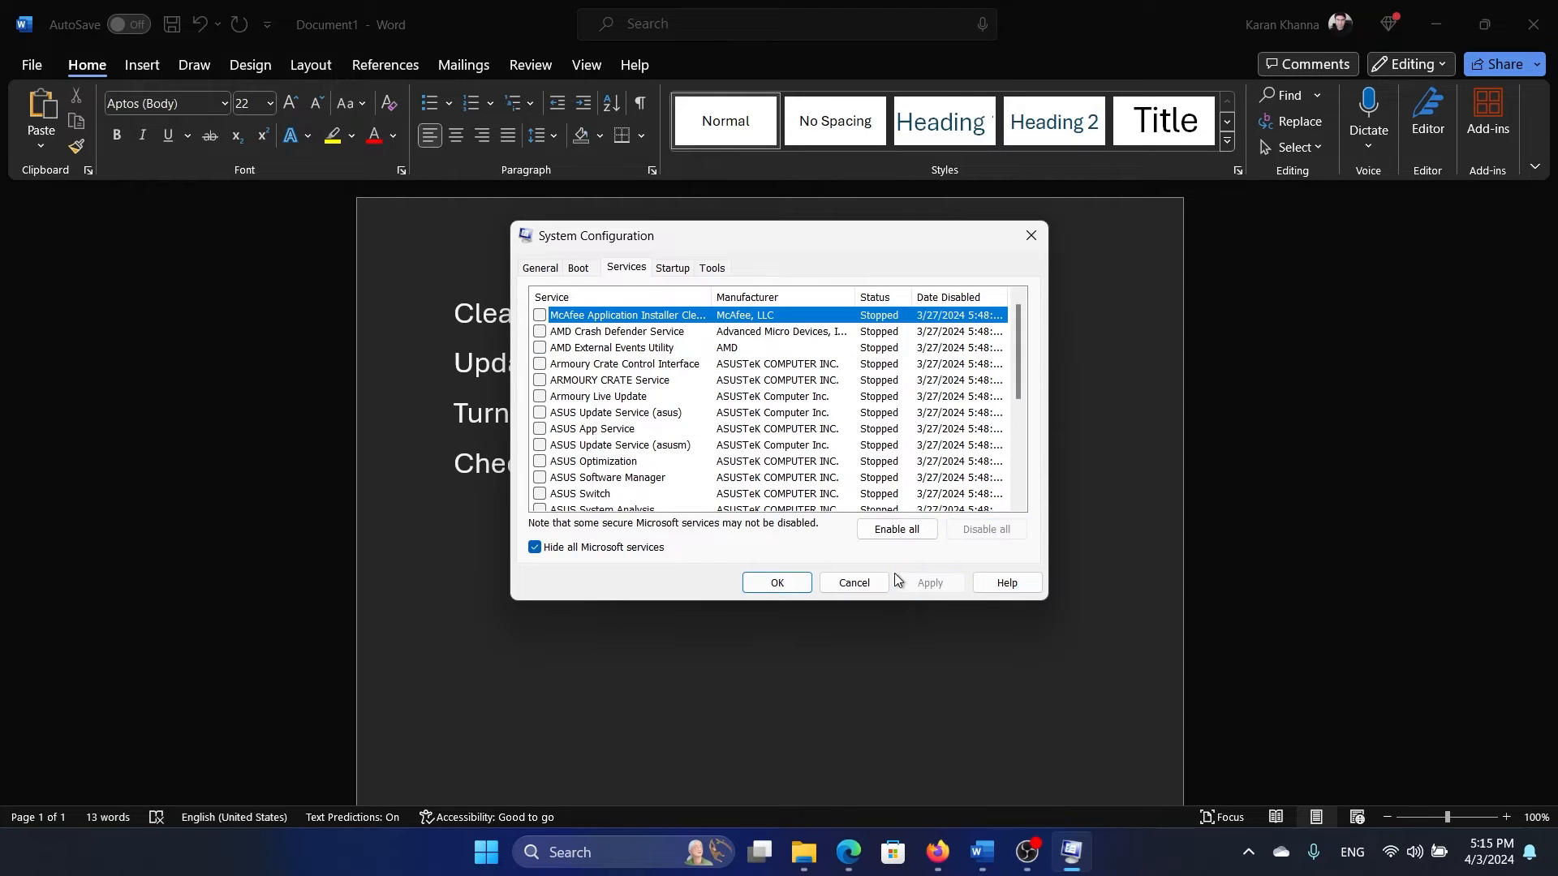
Step: Apply the changes and exit without restarting the computer
left_click(777, 583)
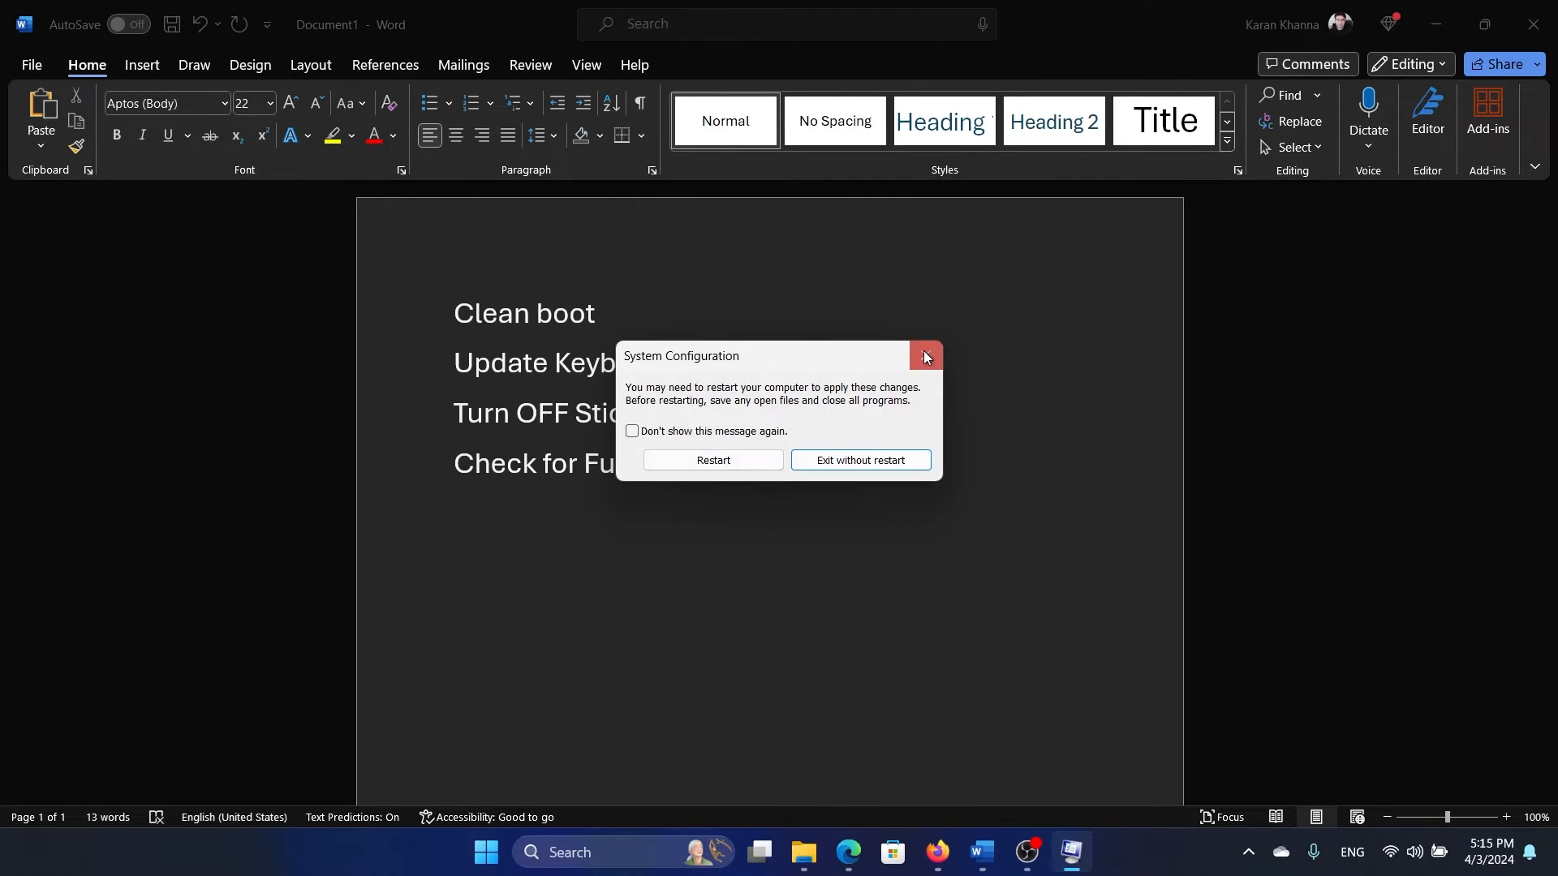
left_click(923, 357)
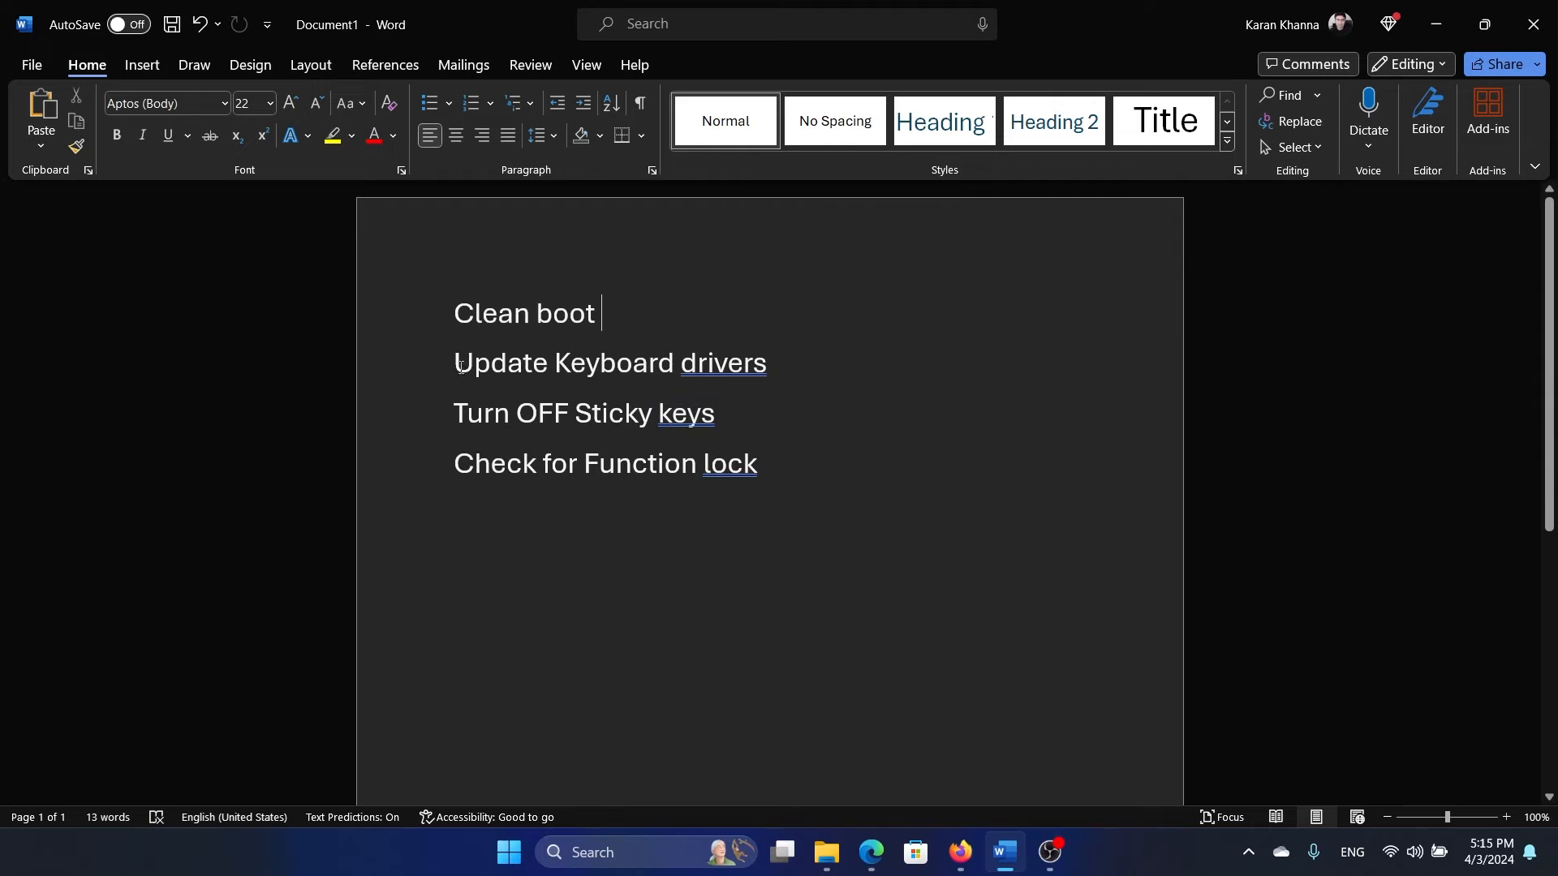
left_click(776, 361)
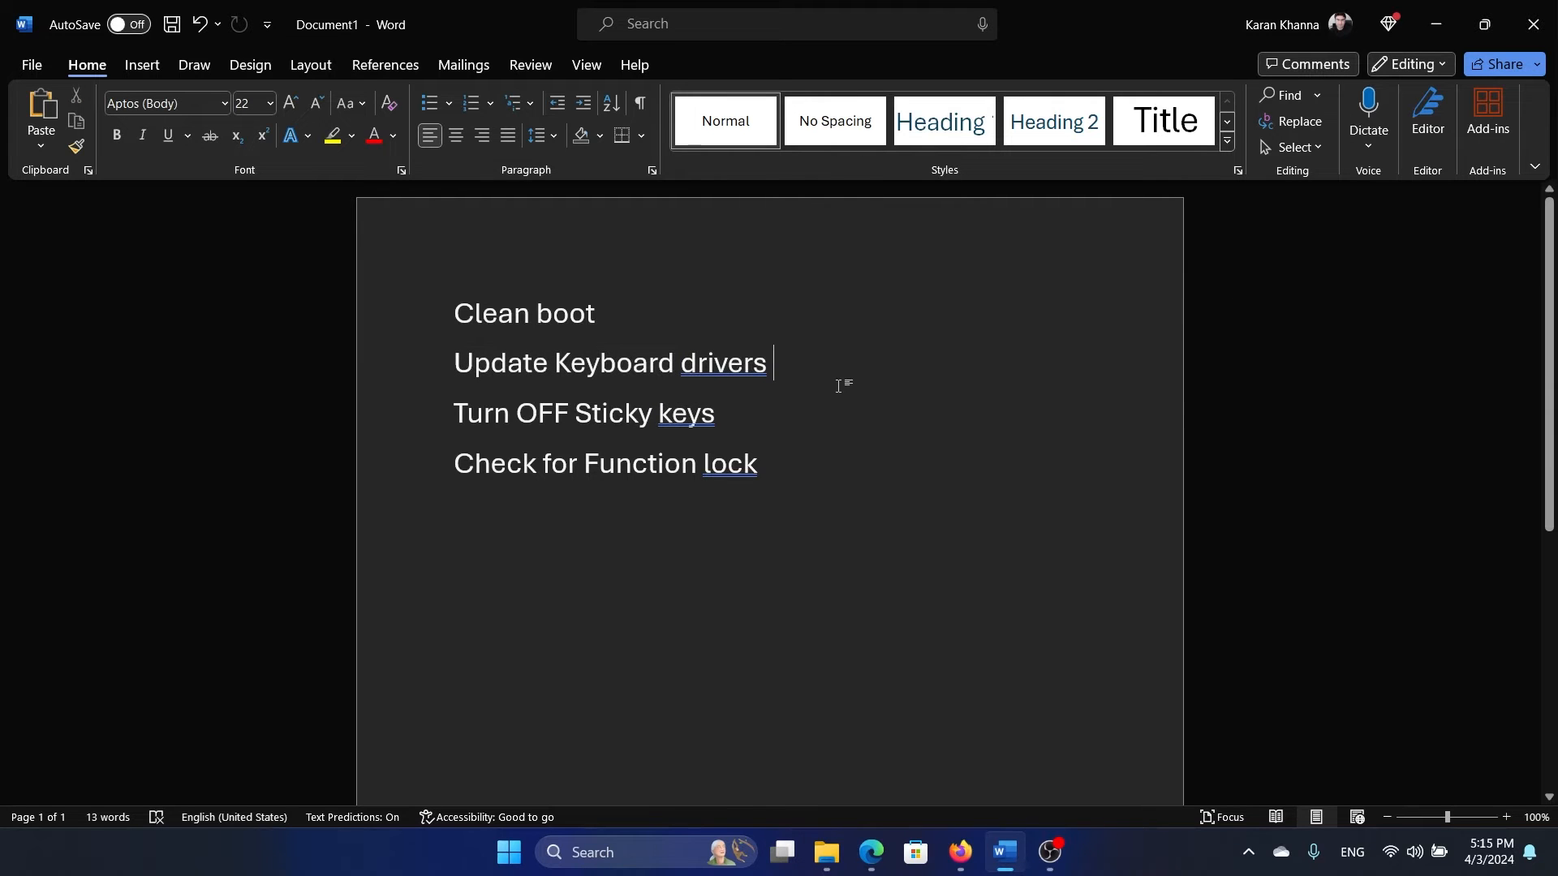
Step: Search for Device Manager and start a driver update for the HID Keyboard Device
left_click(645, 851)
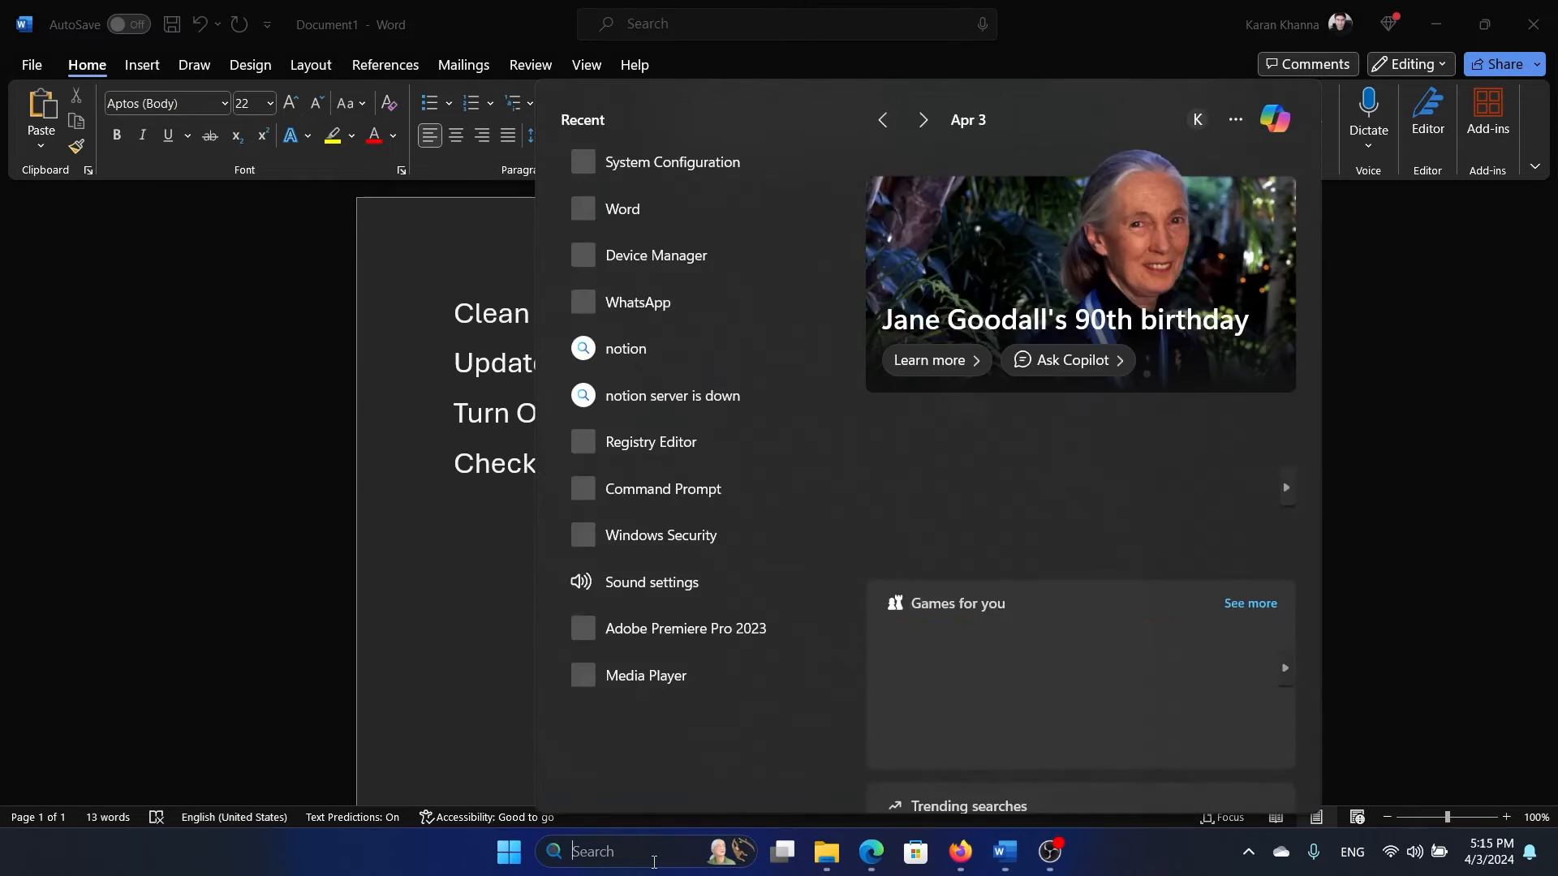
type("device Manager")
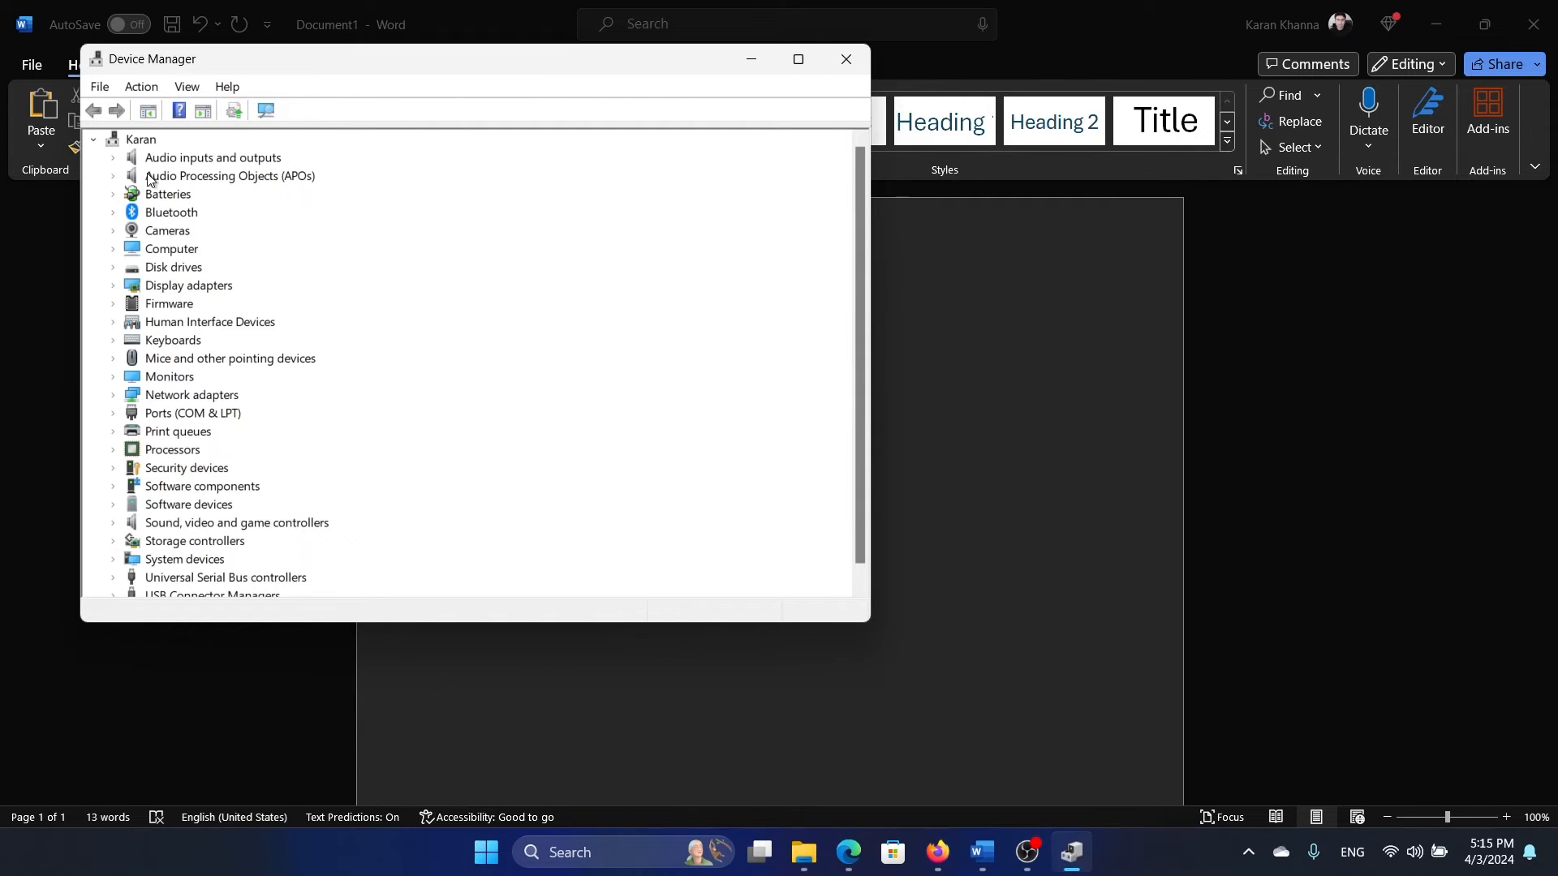
mouse_move(135, 360)
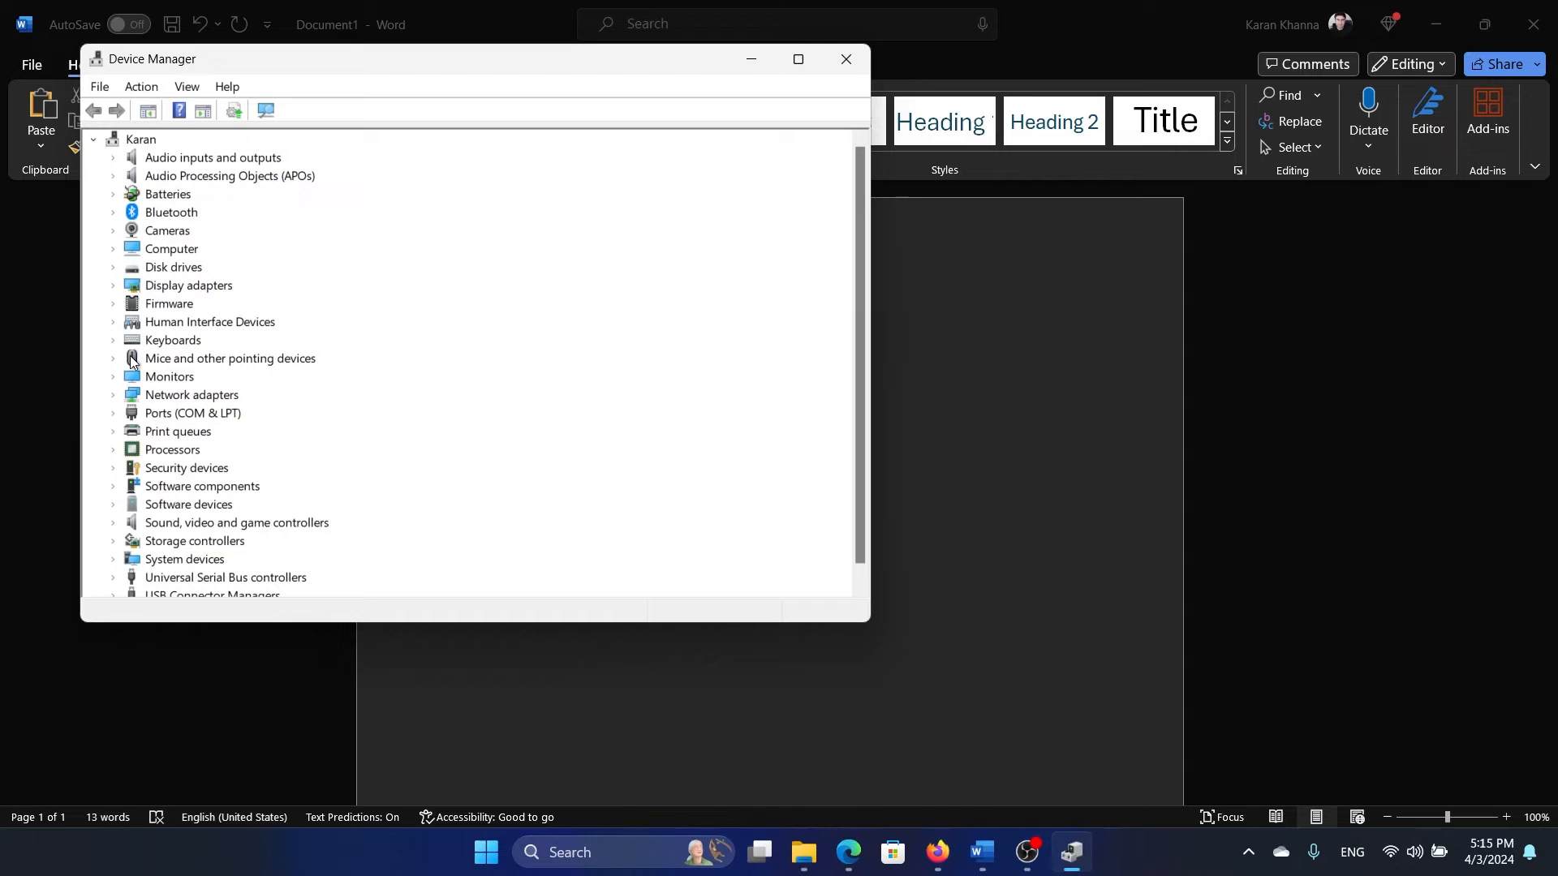
right_click(214, 357)
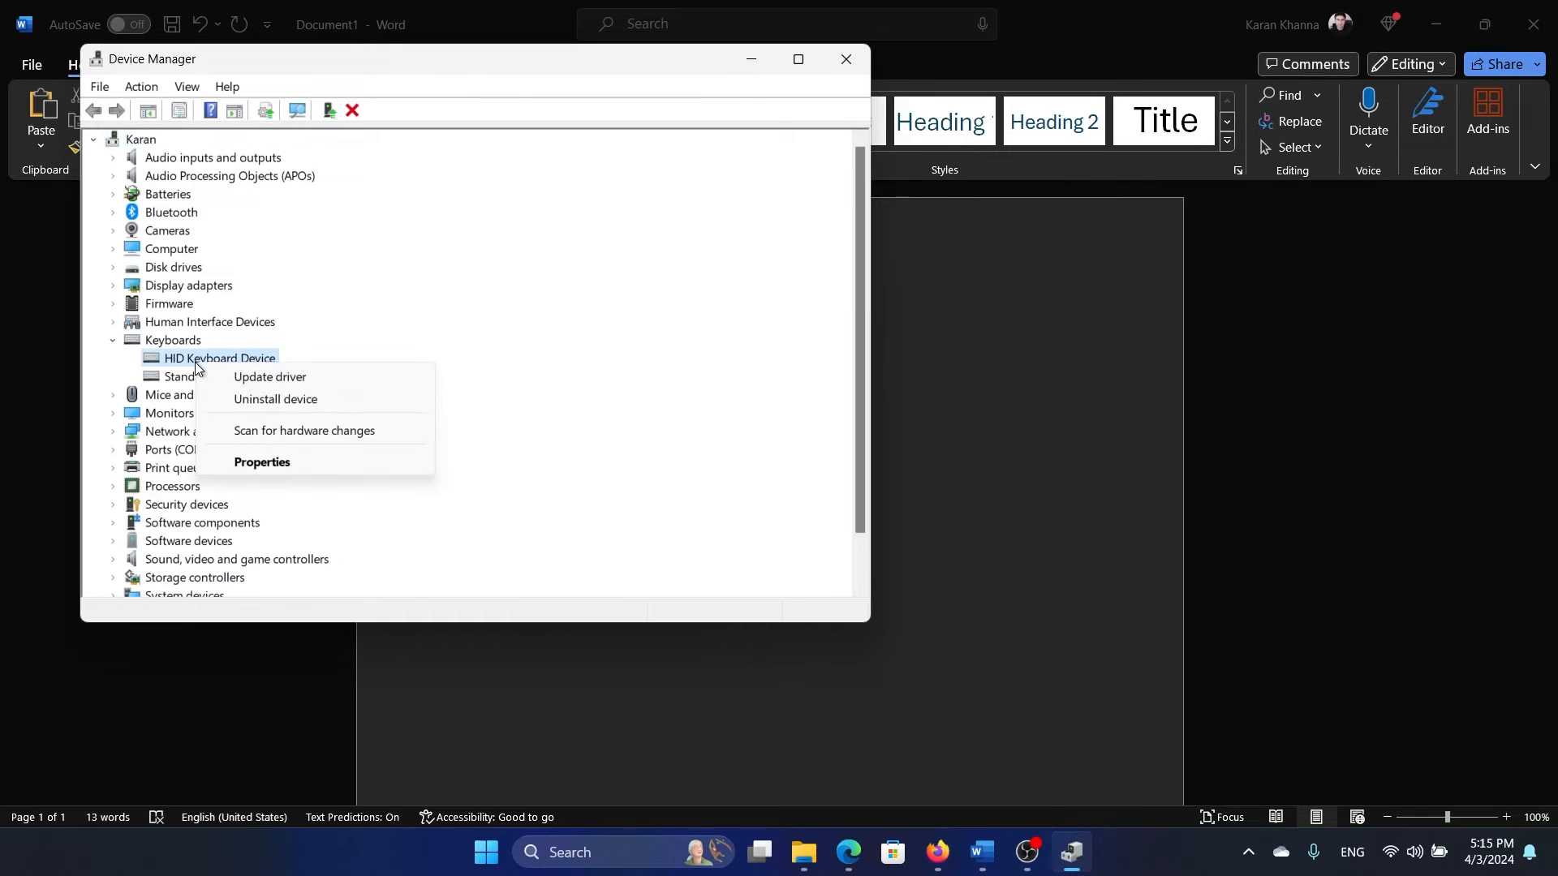
left_click(269, 377)
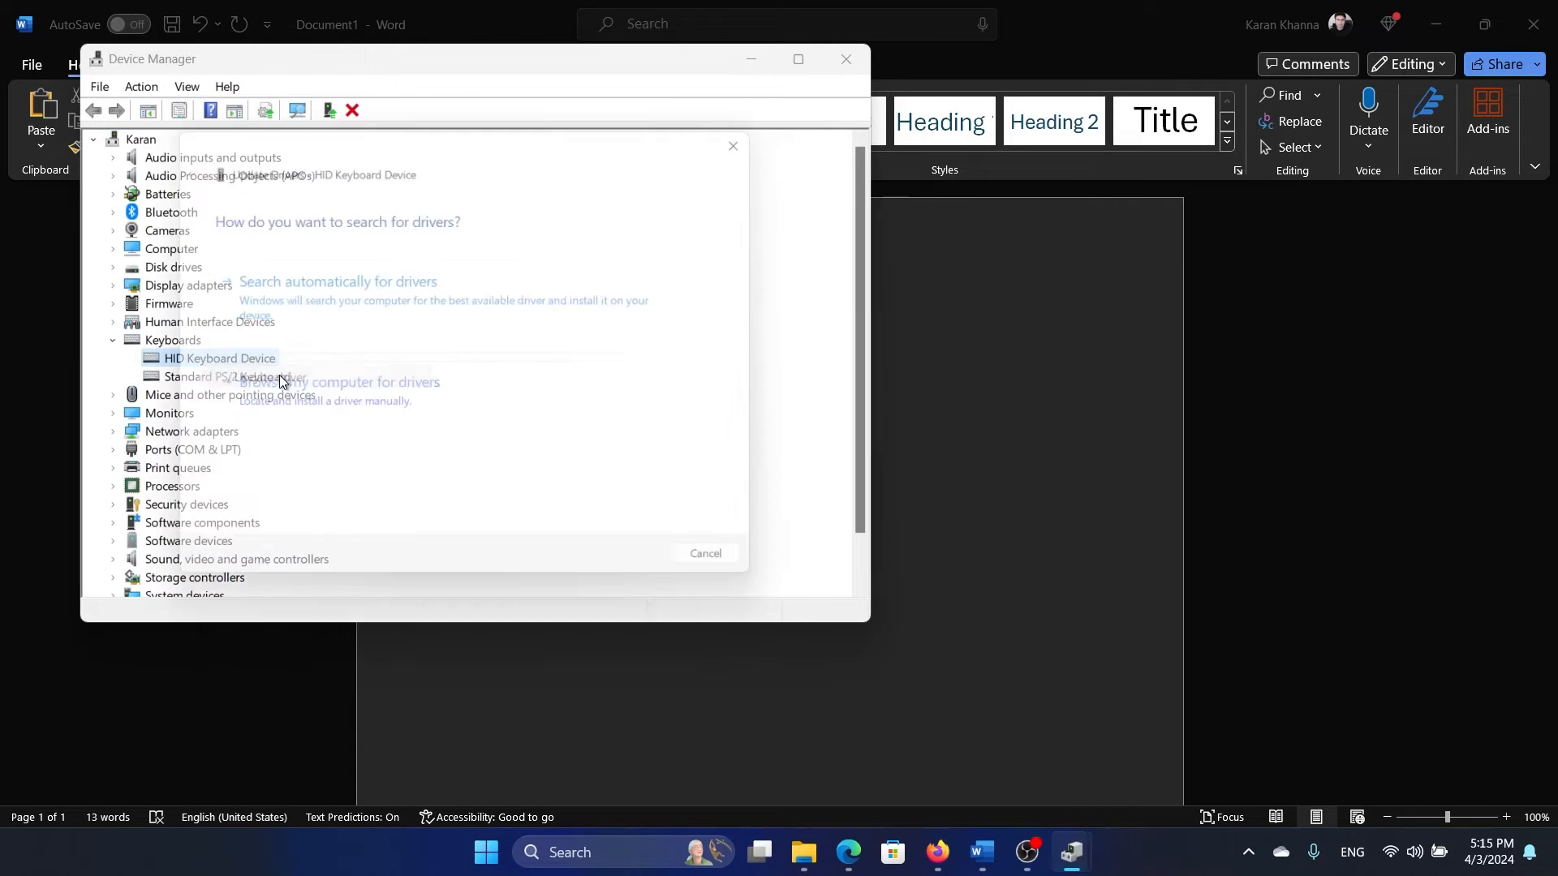
Step: Search automatically for drivers, accept the best-driver-installed result and close Device Manager
left_click(337, 281)
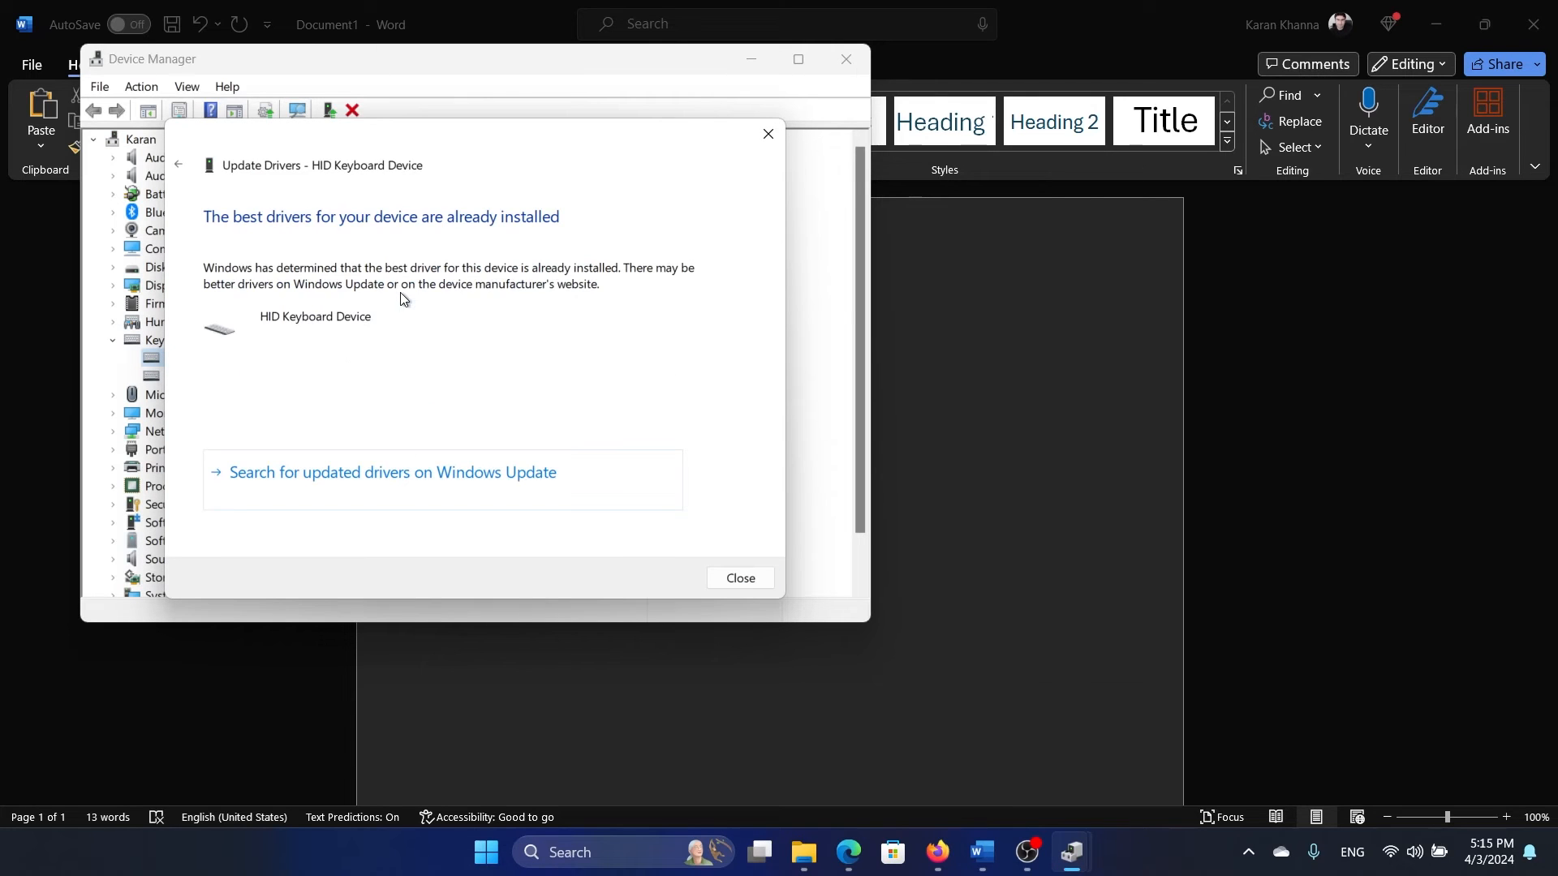
left_click(740, 577)
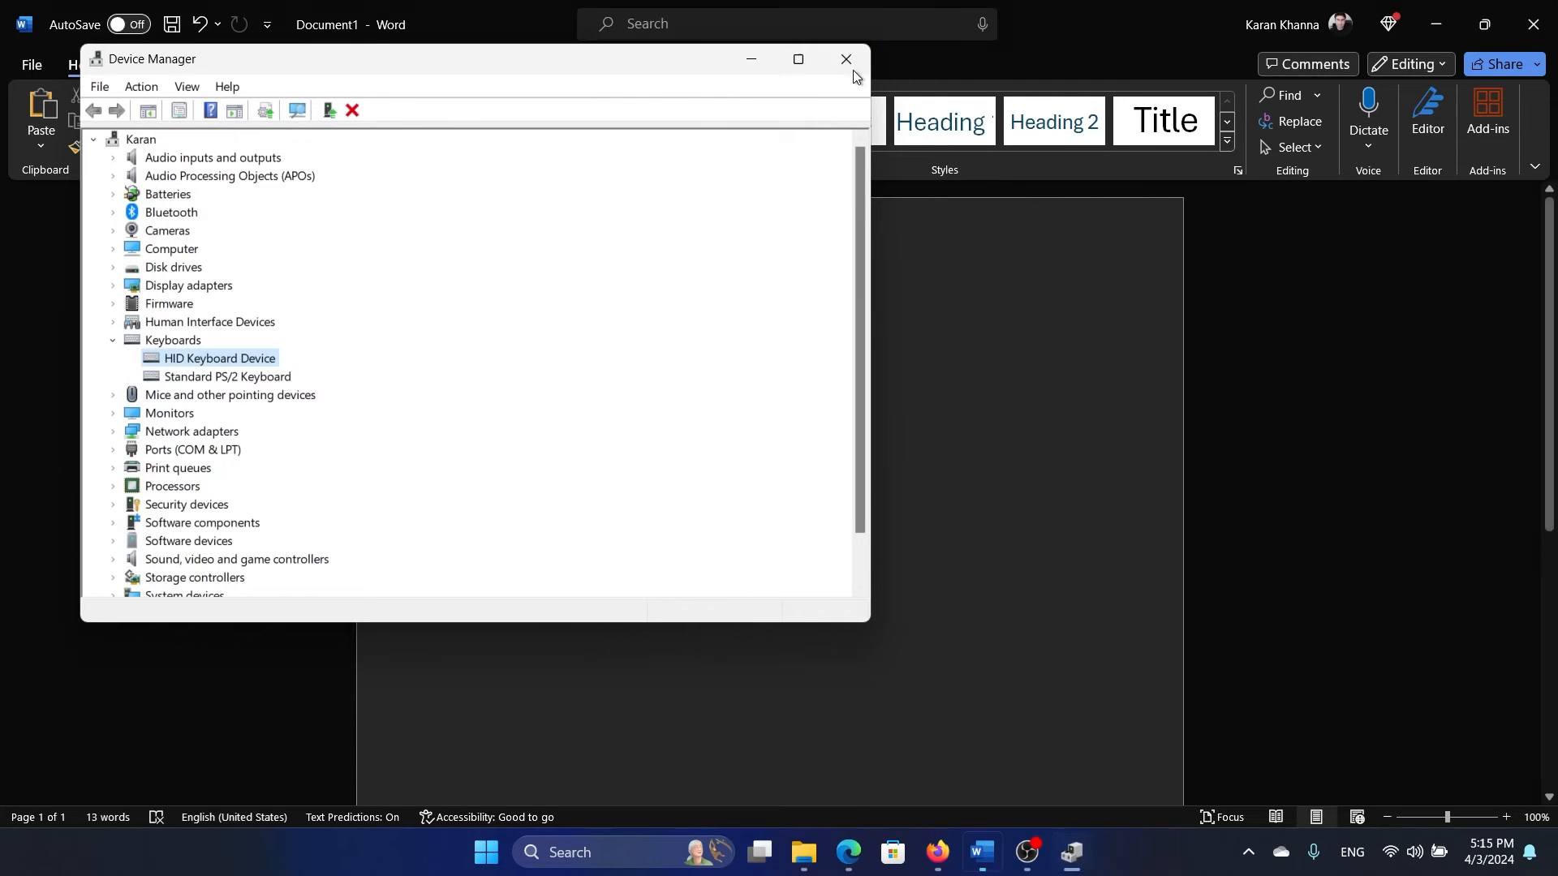
left_click(843, 60)
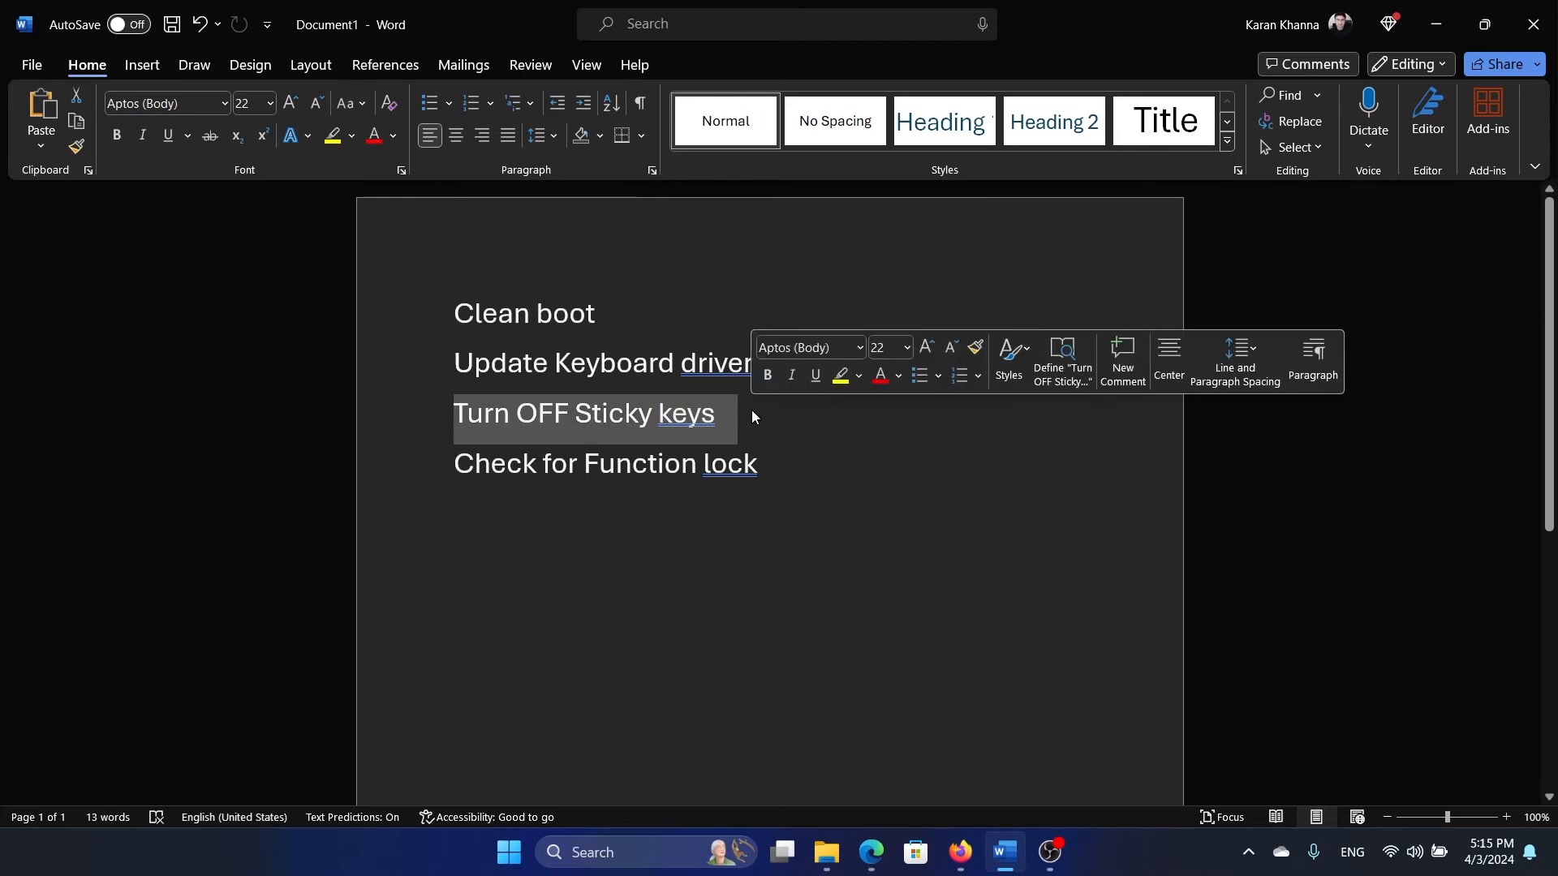
right_click(508, 852)
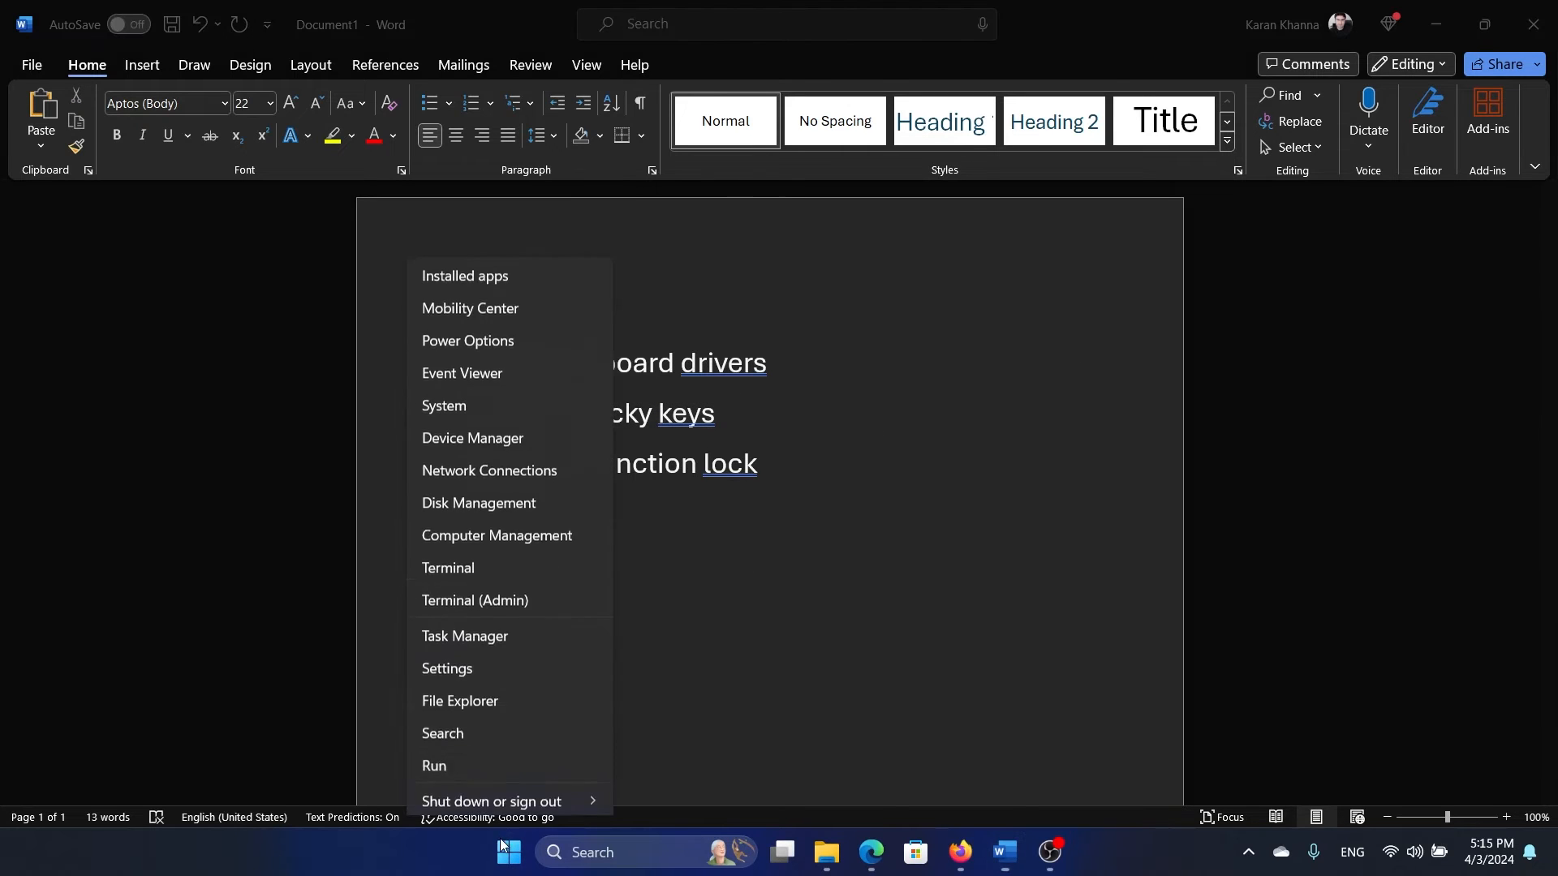
Step: Confirm Sticky, Filter and Toggle keys are off under Accessibility > Keyboard, then close Settings
left_click(446, 675)
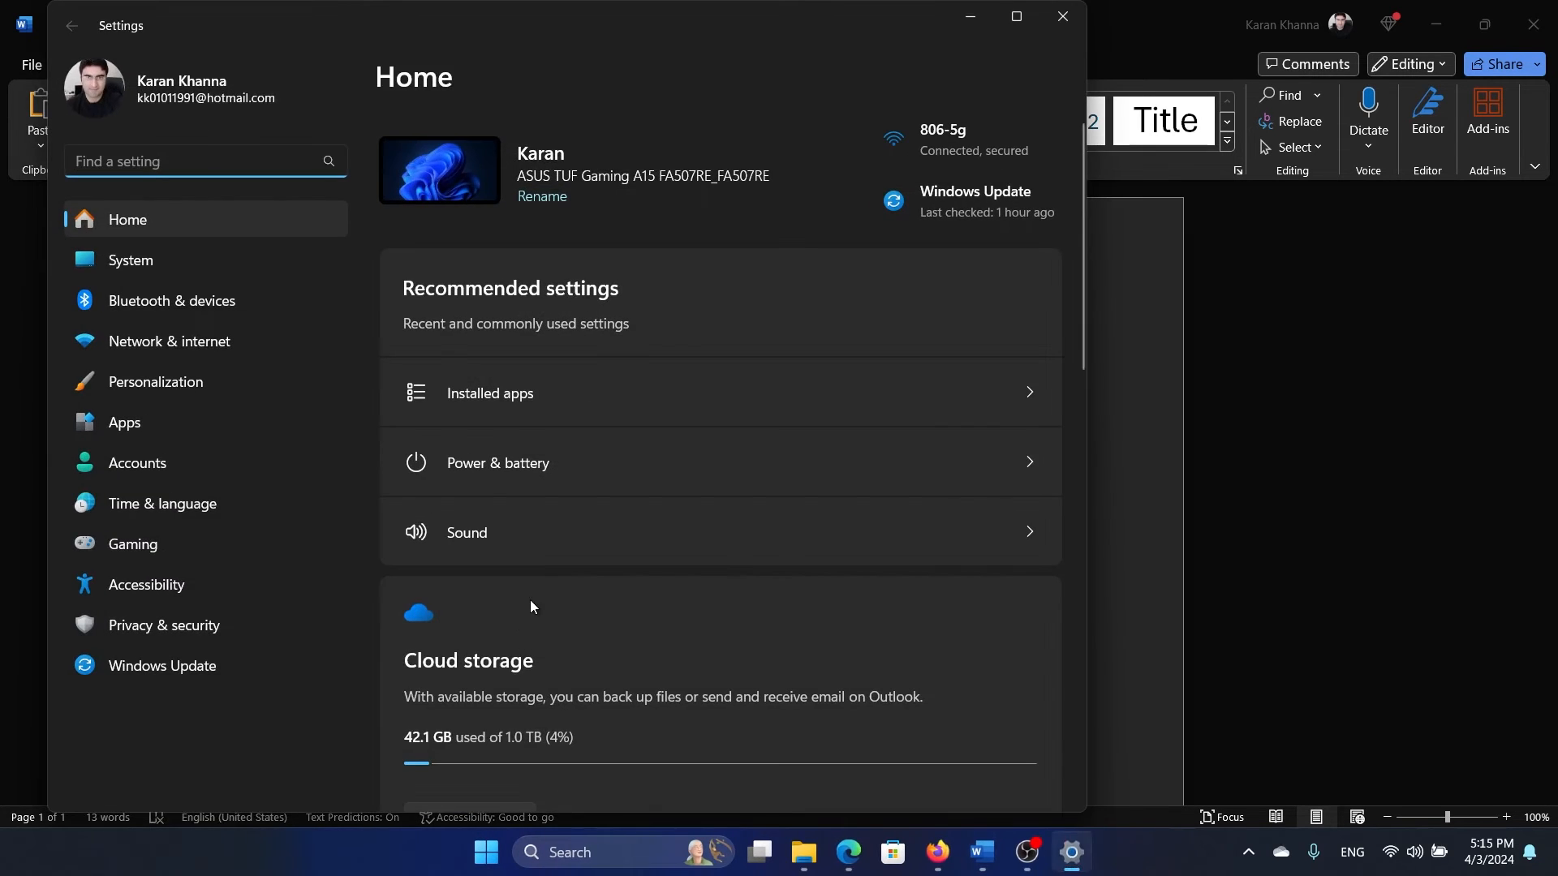
left_click(146, 584)
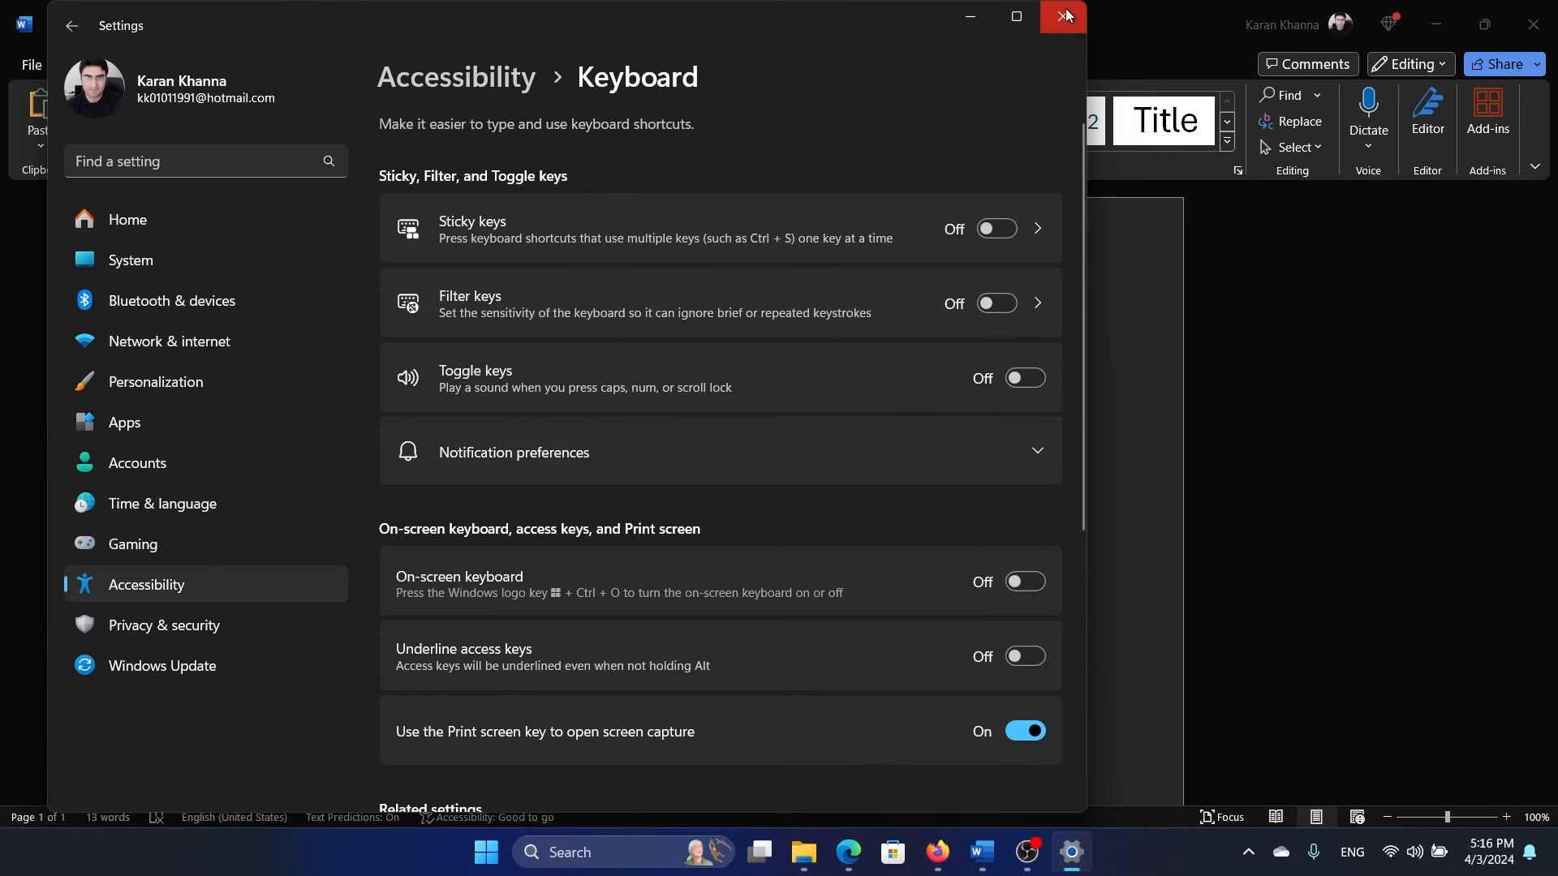
left_click(1061, 16)
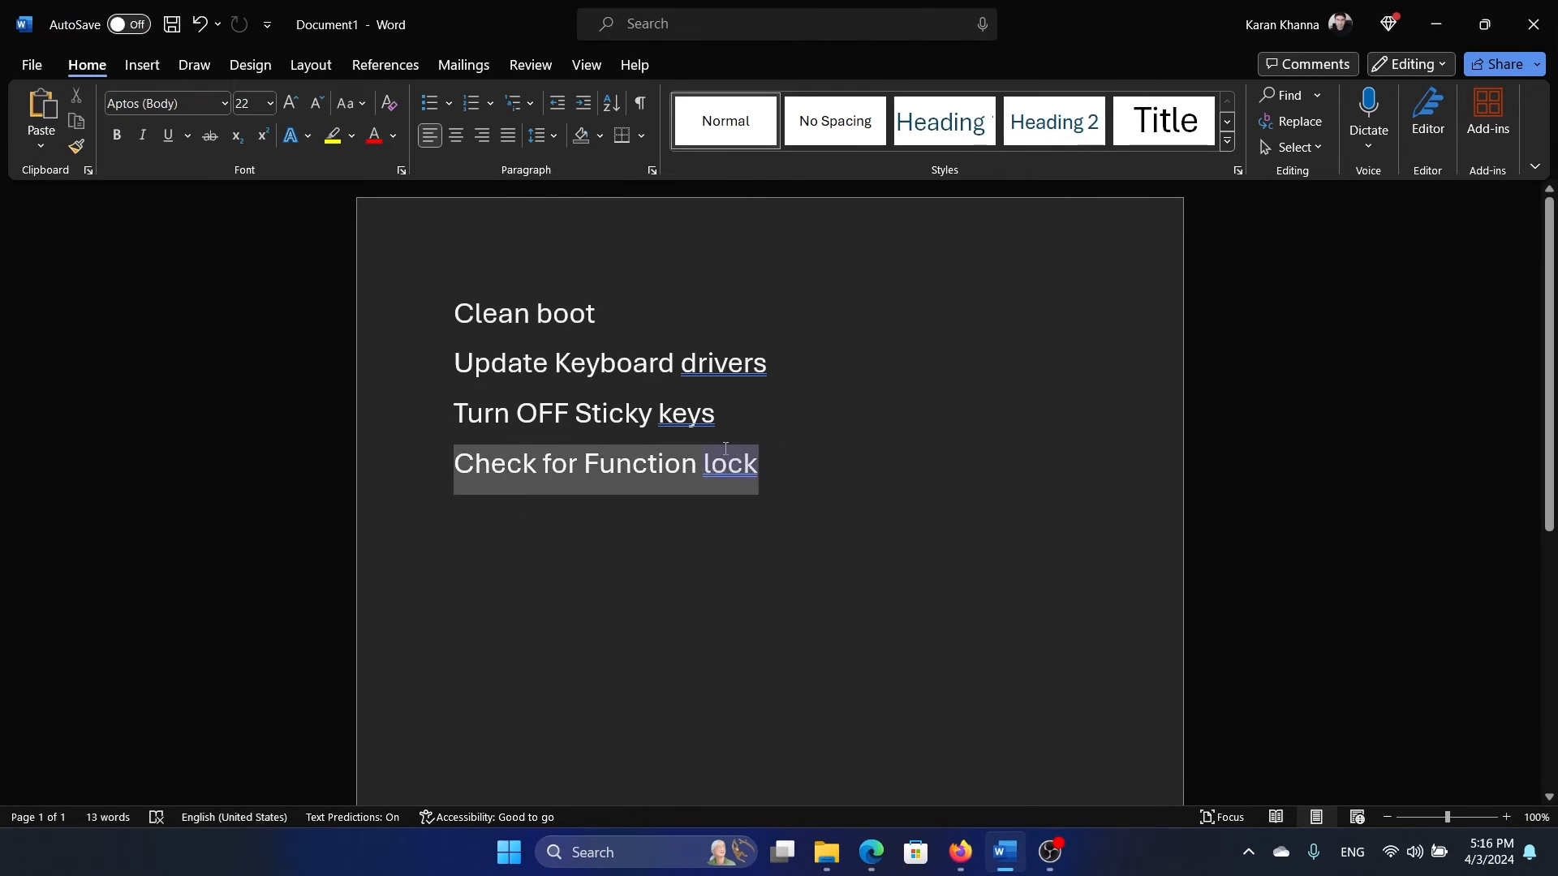
Step: Deselect the checklist text in Word and switch to the Edge article on fixing Alt + F4
left_click(776, 467)
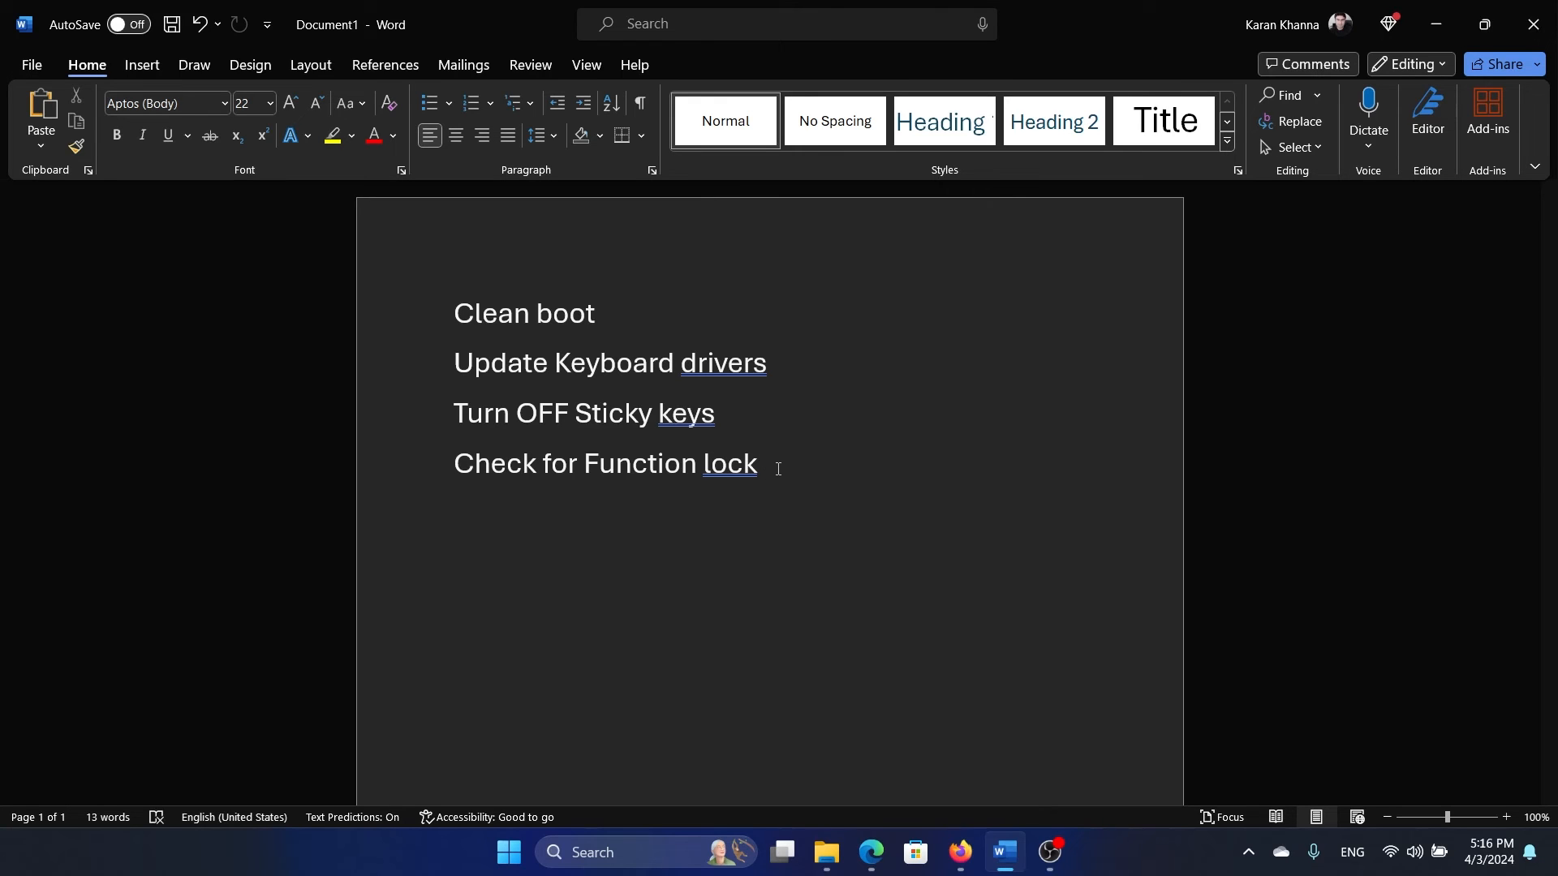
left_click(765, 464)
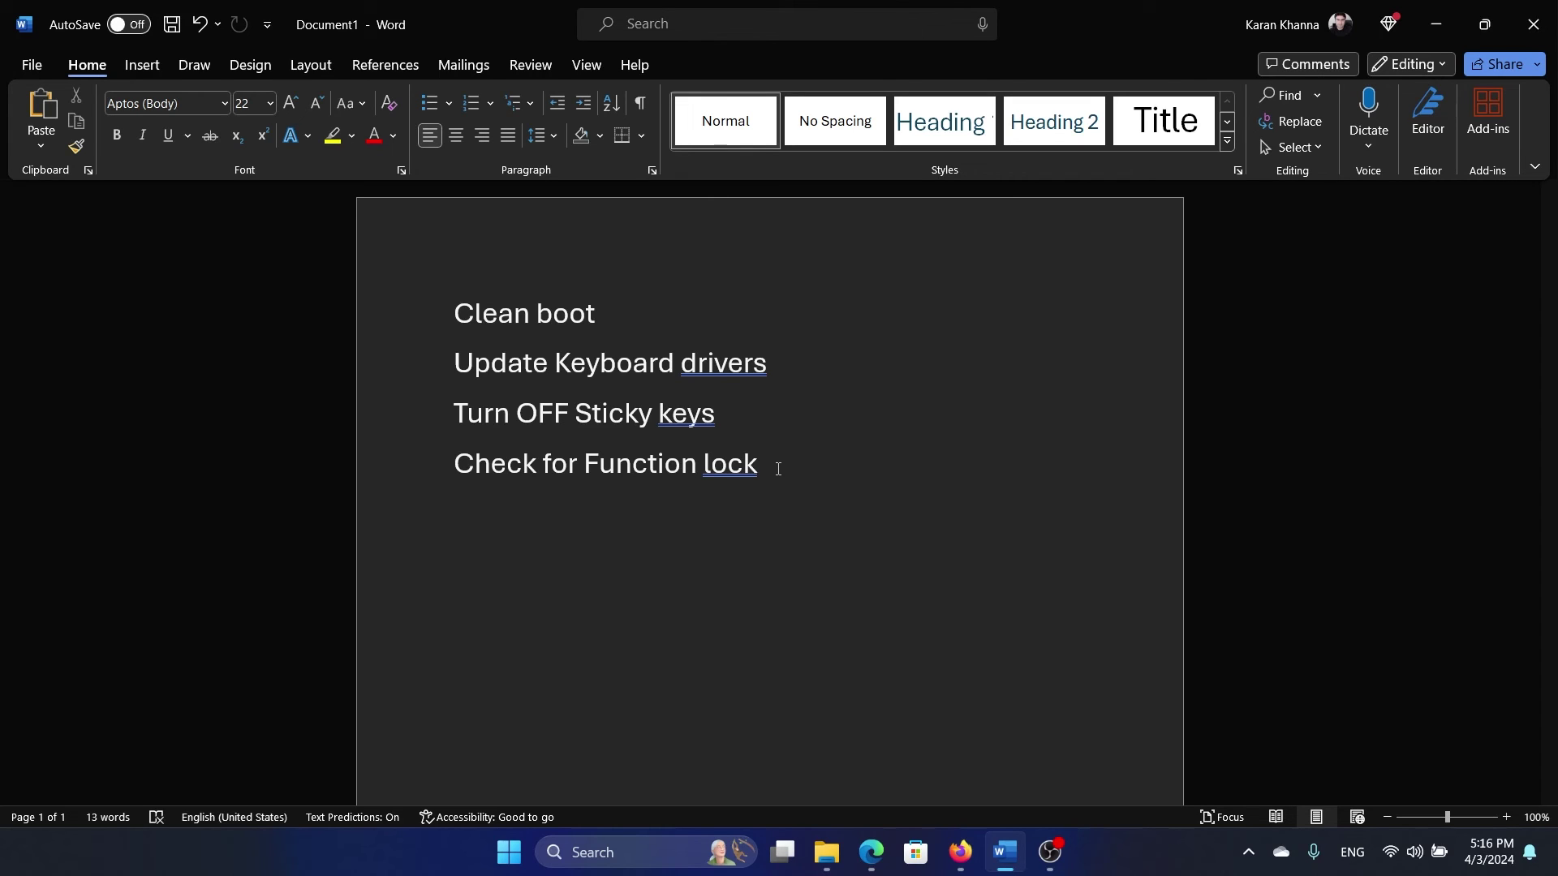
left_click(764, 463)
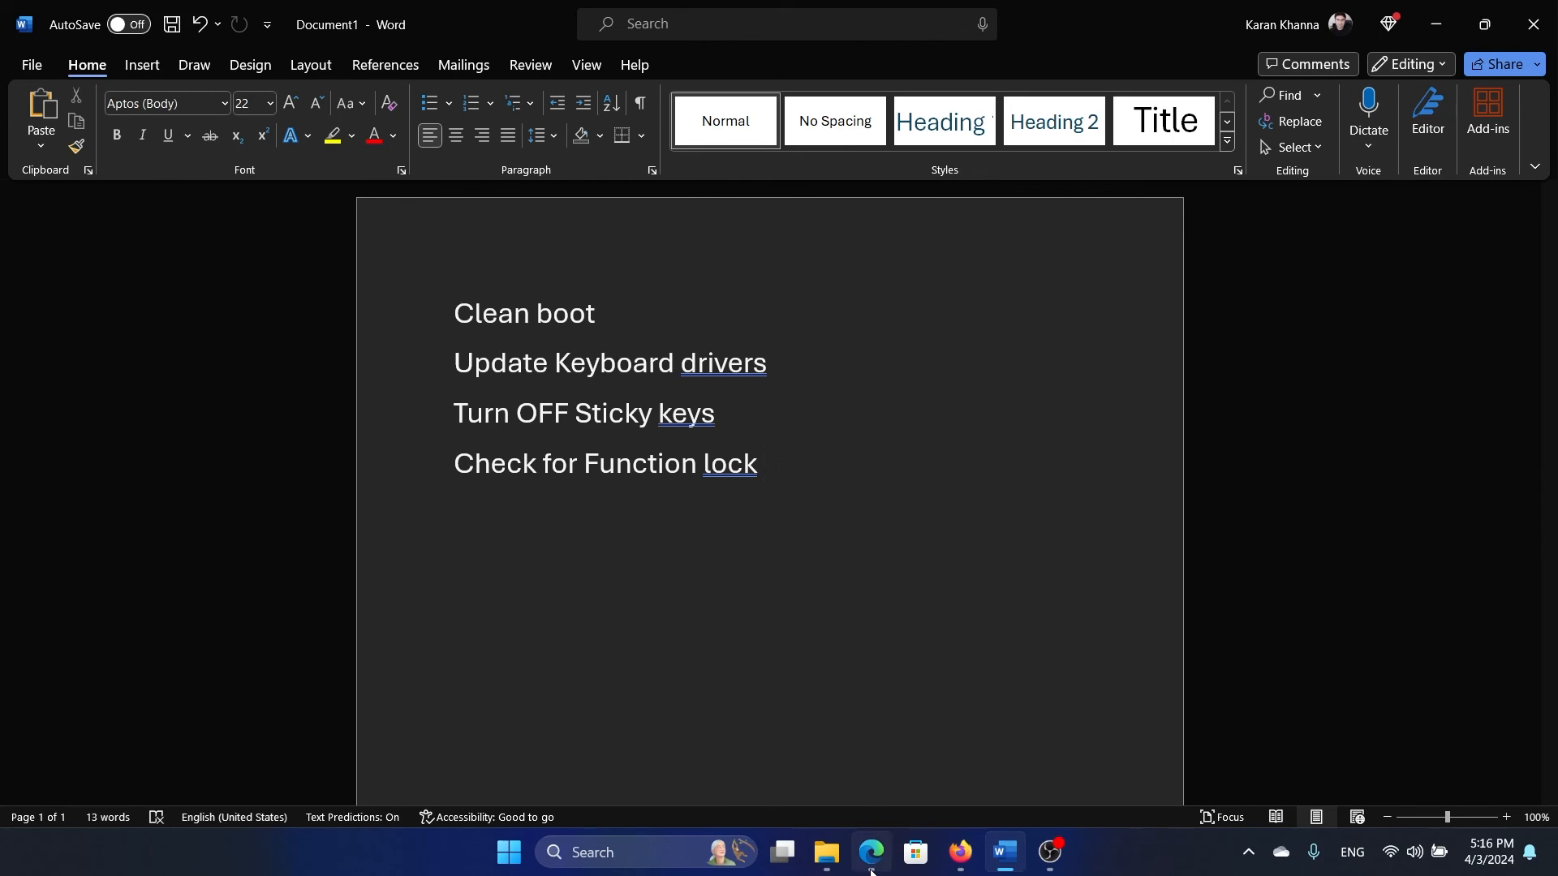
left_click(870, 860)
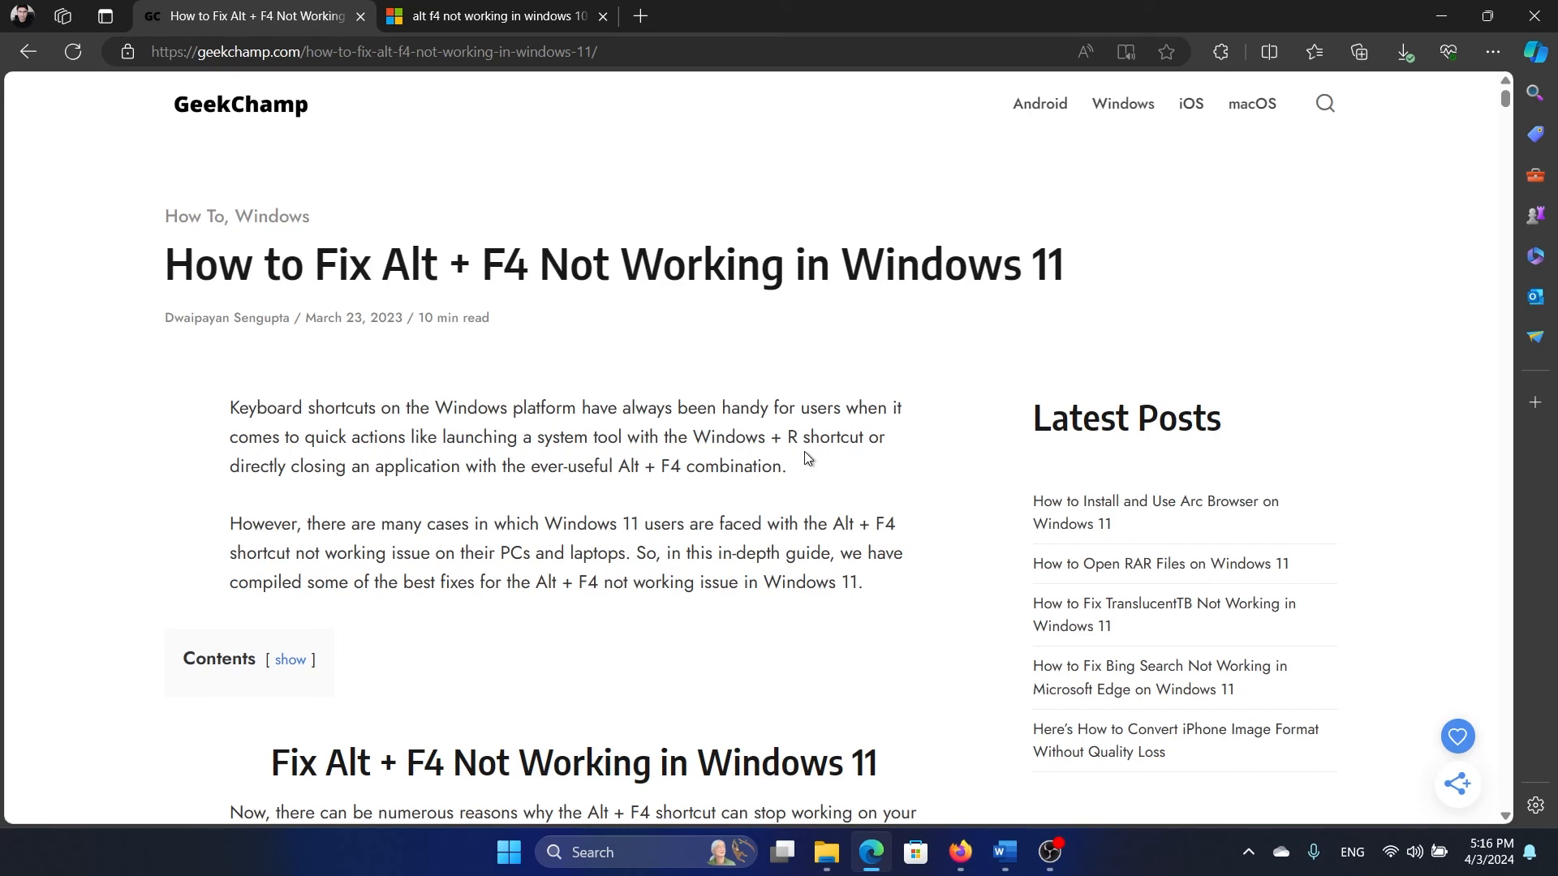
mouse_move(881, 602)
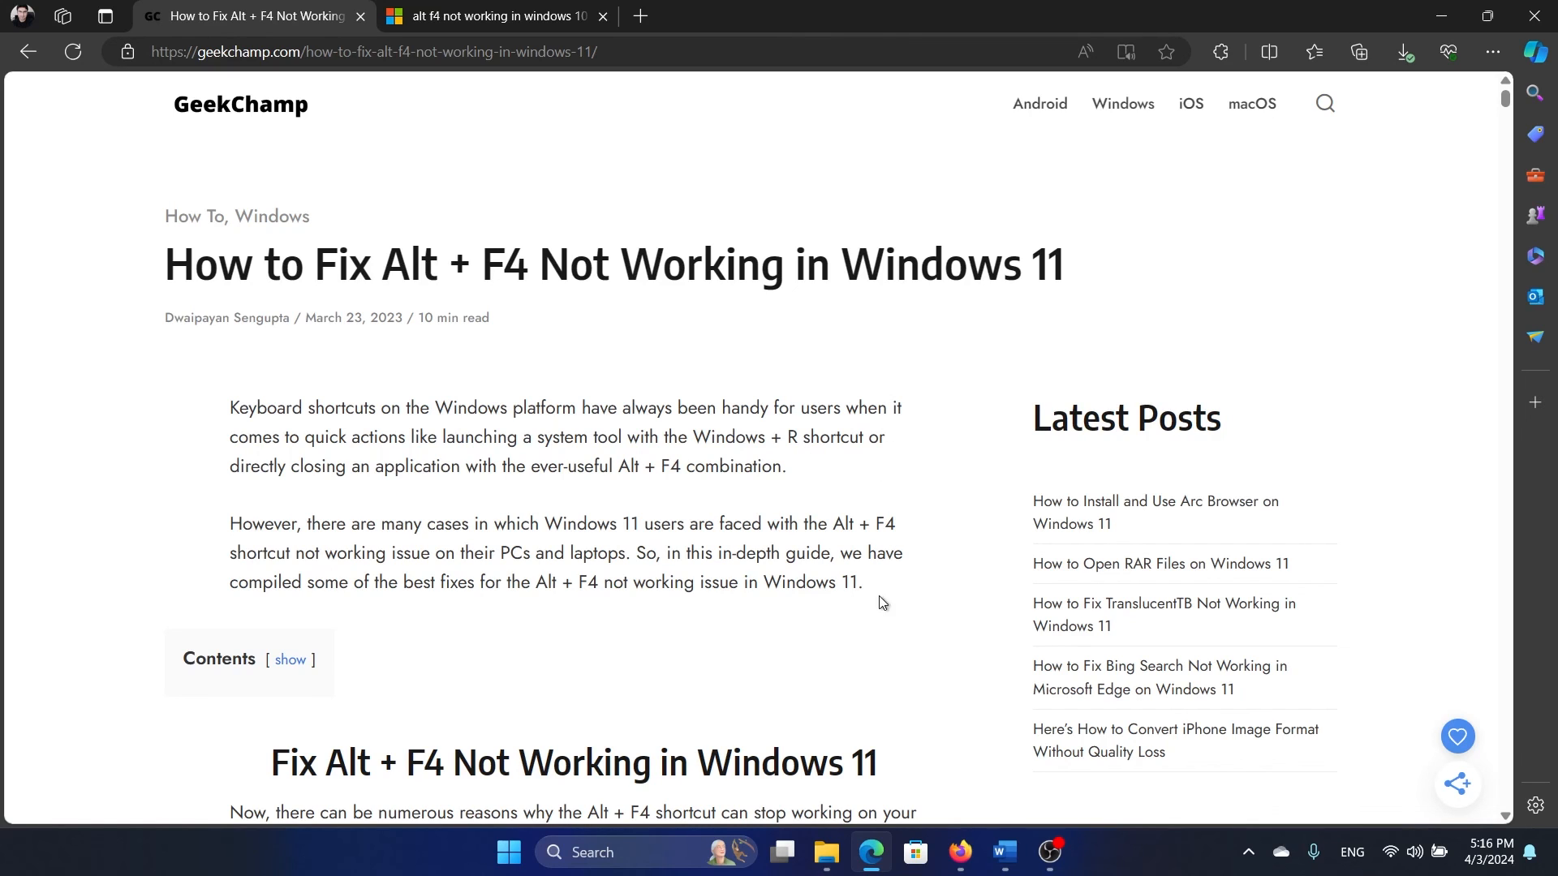
mouse_move(839, 631)
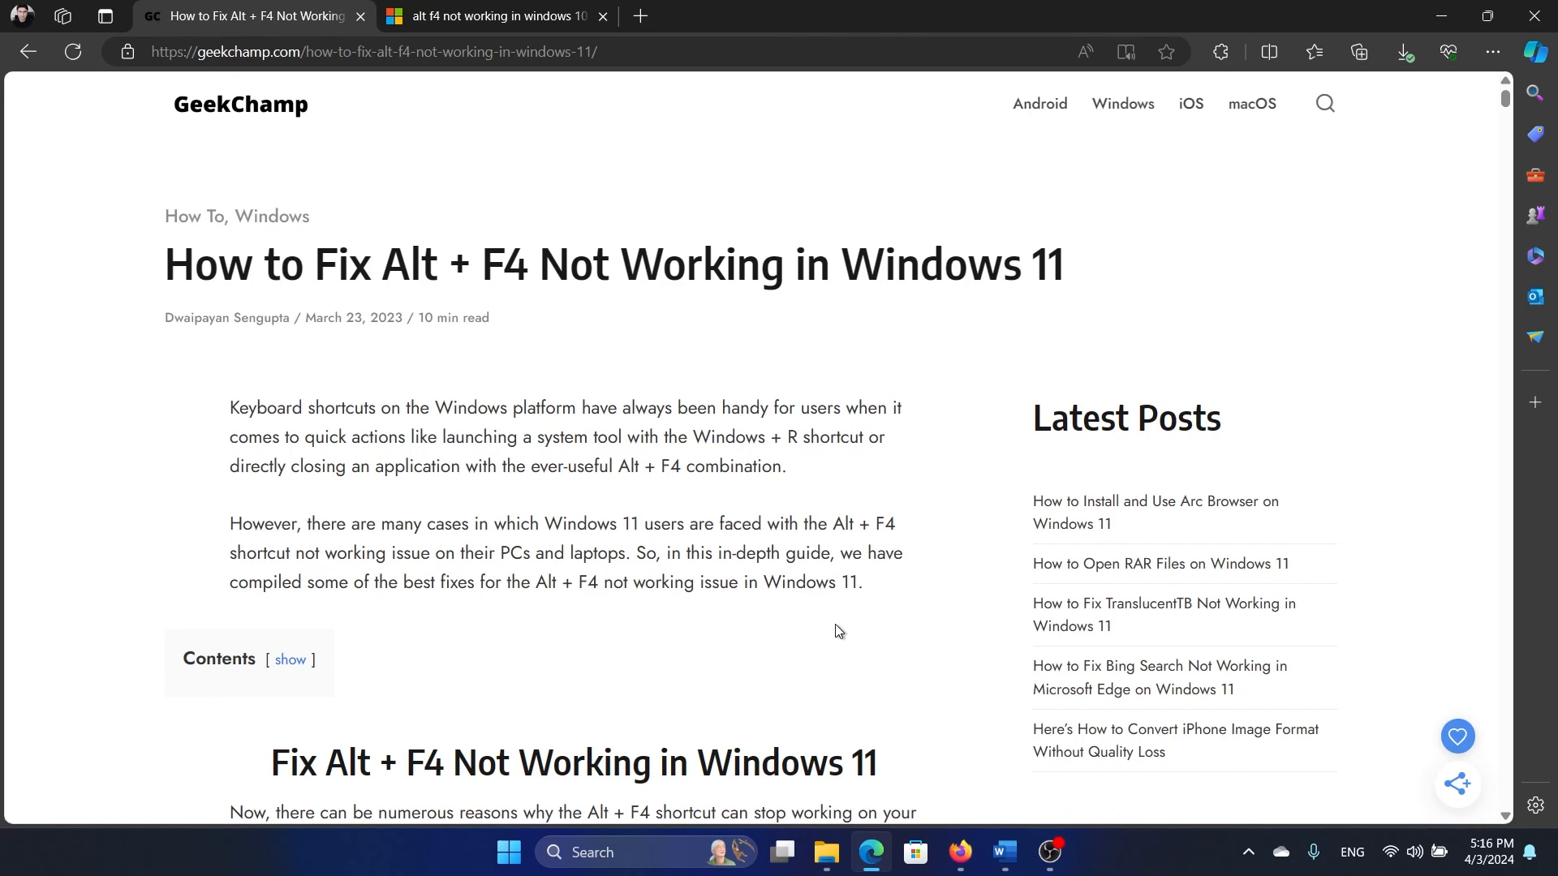